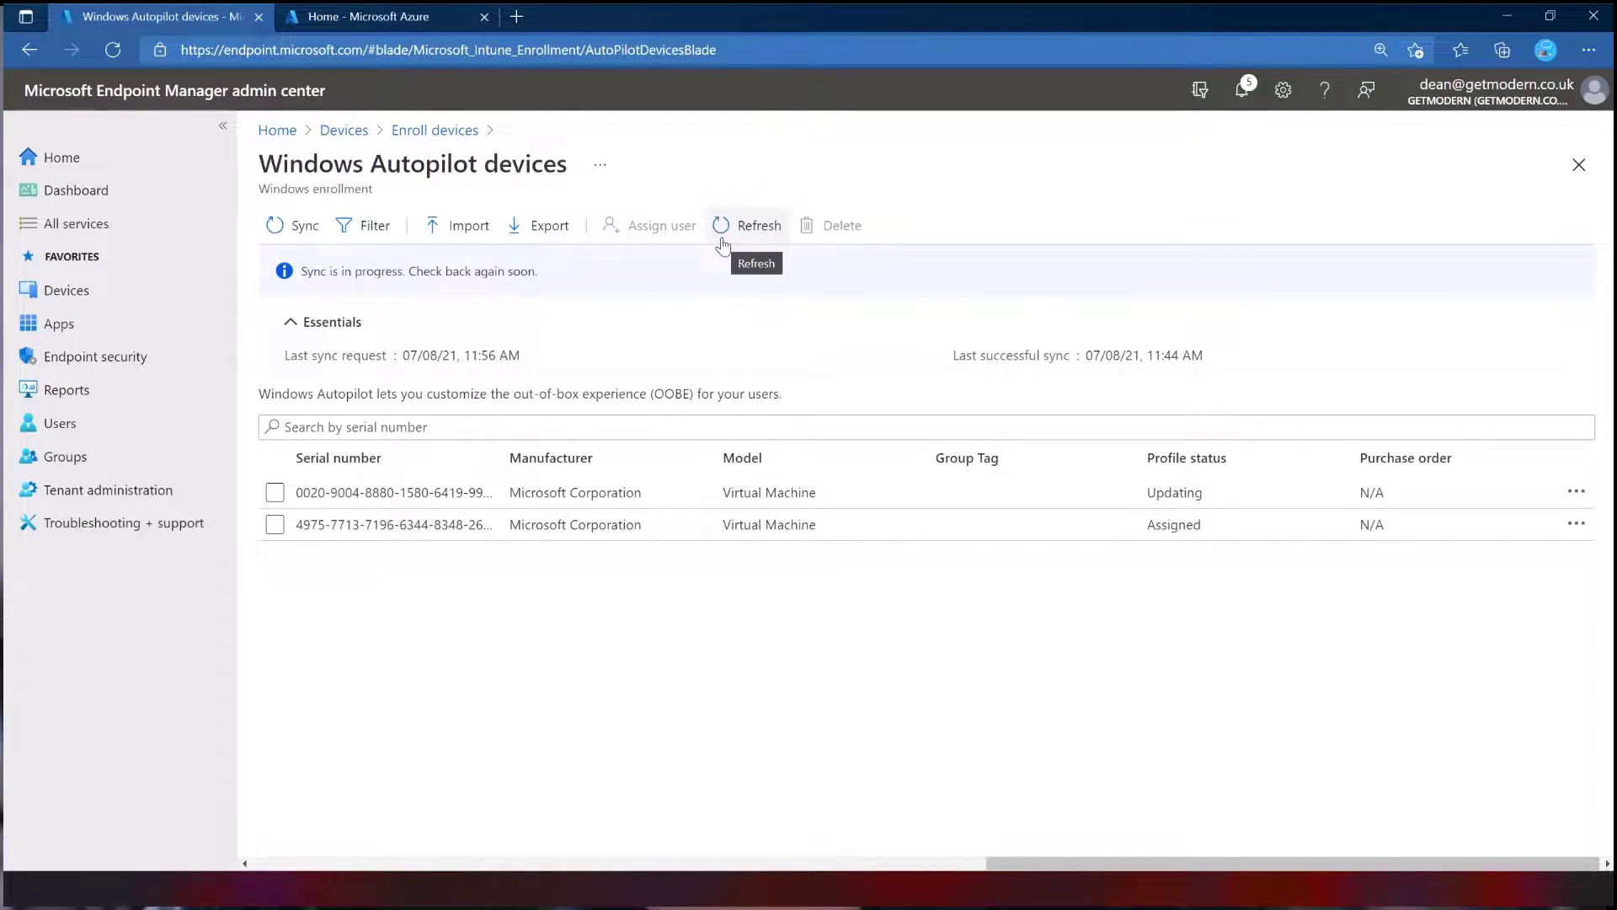
# Refresh the Windows Autopilot devices list until both virtual machines show an Assigned profile
pyautogui.click(758, 225)
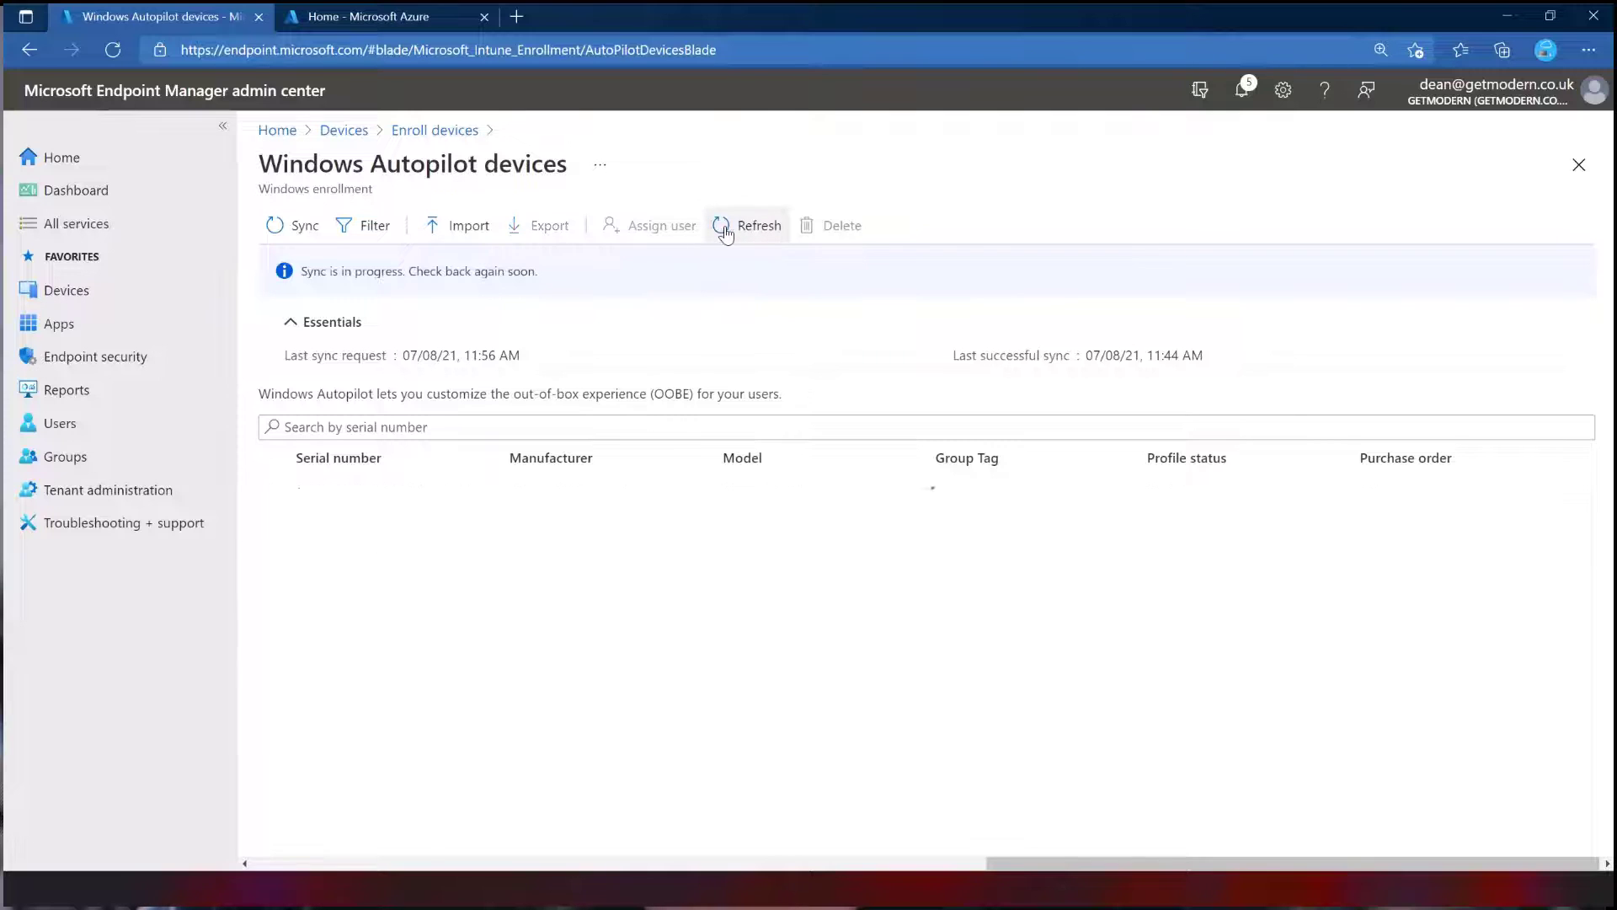
pyautogui.click(758, 225)
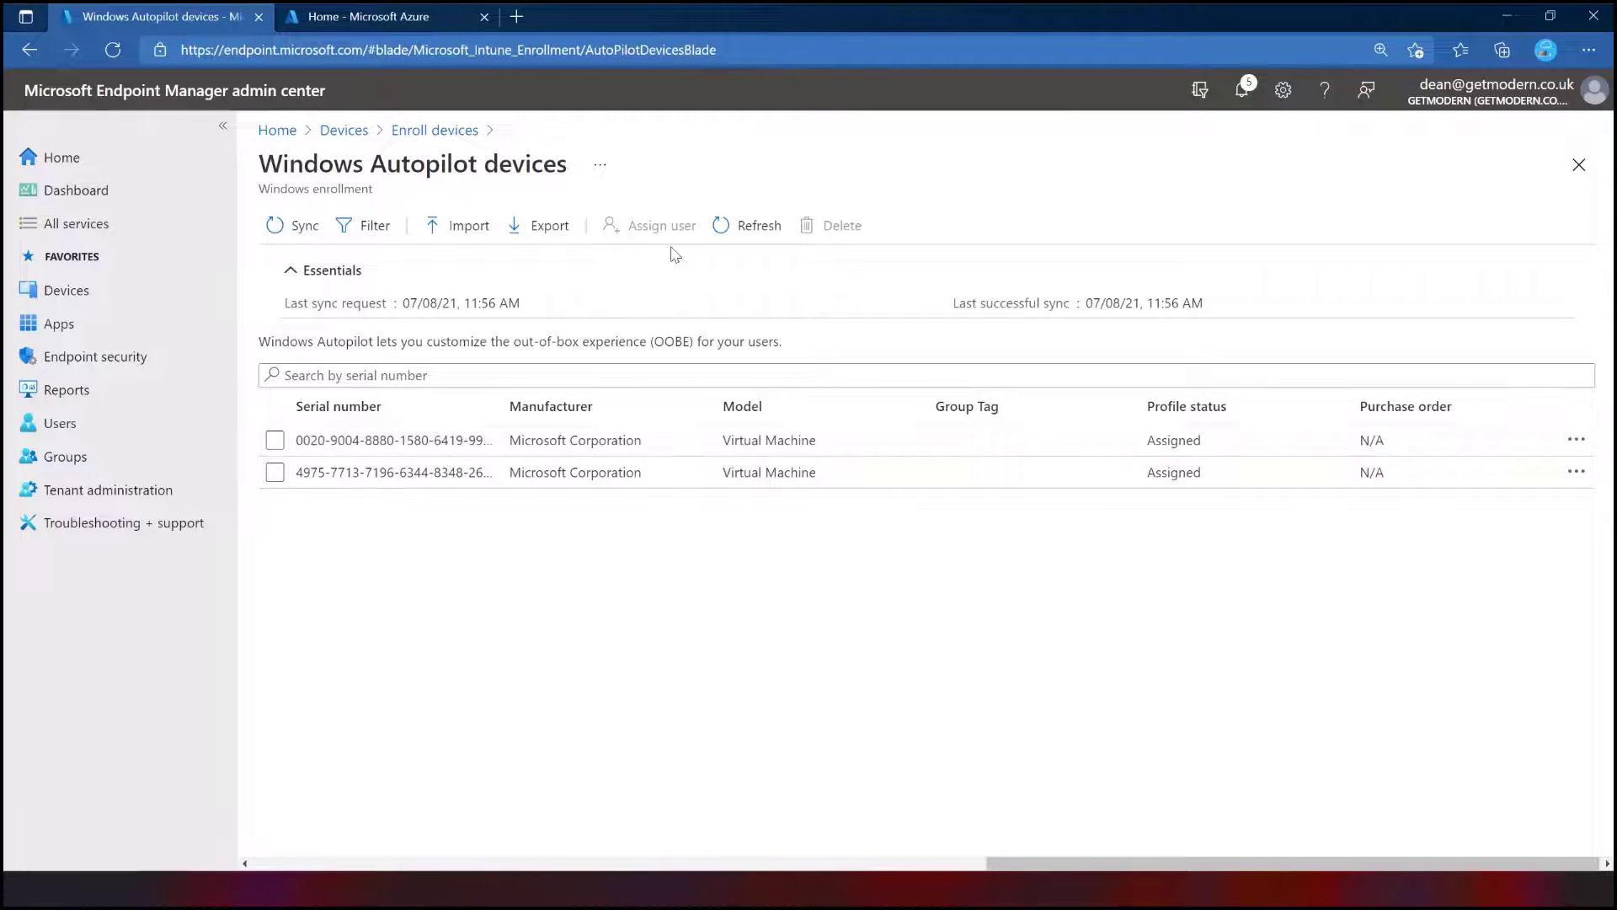
pyautogui.moveTo(666, 326)
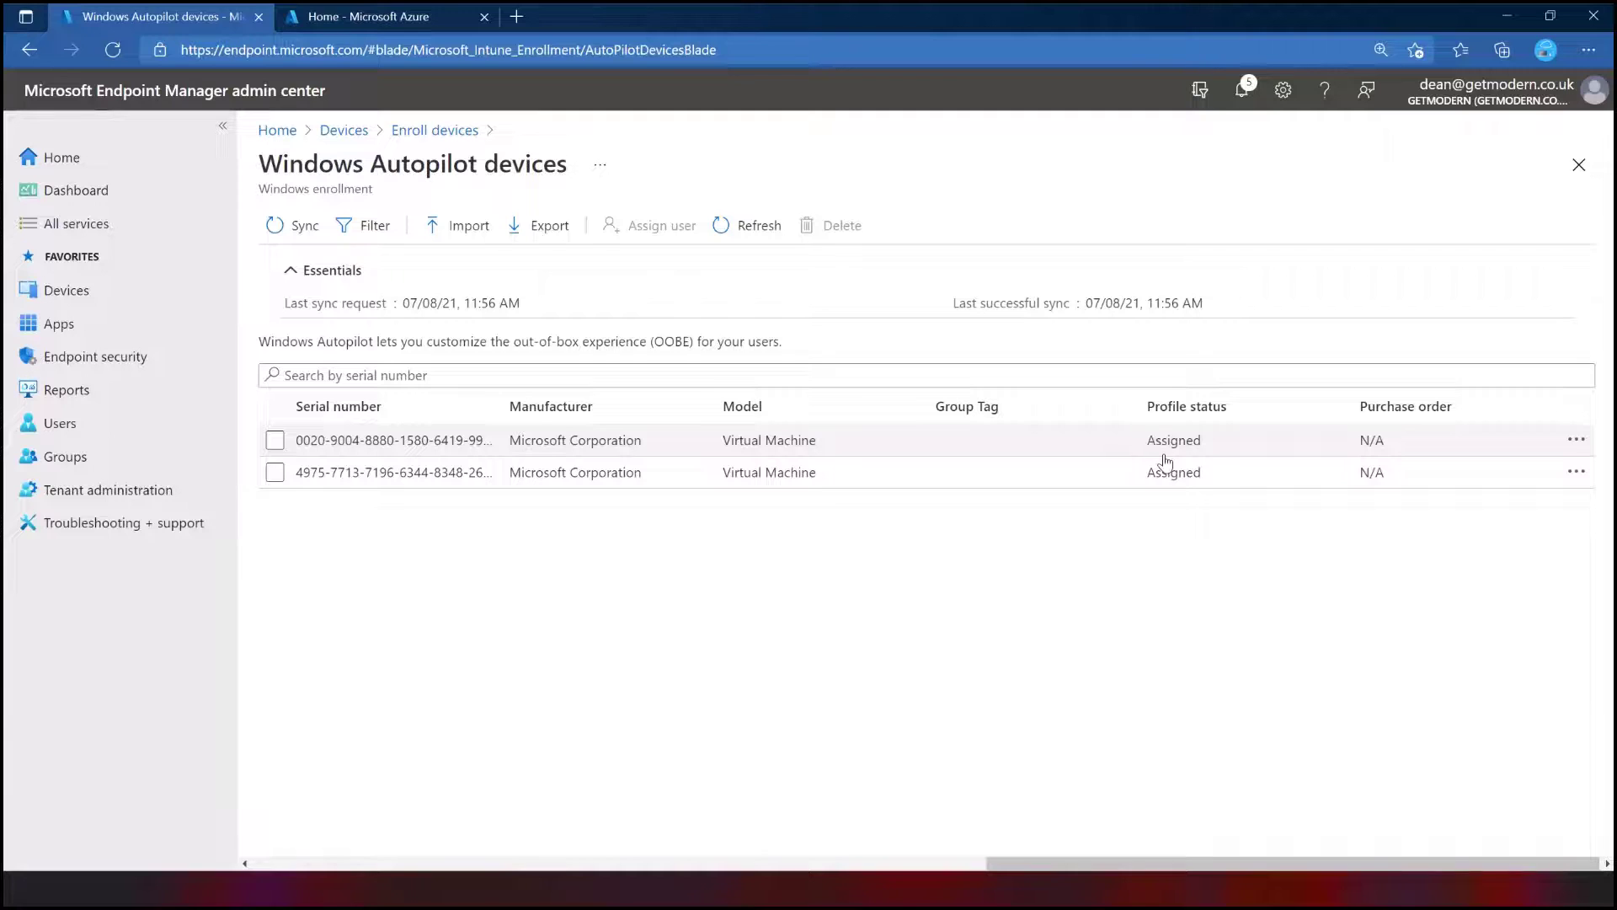
pyautogui.moveTo(1127, 454)
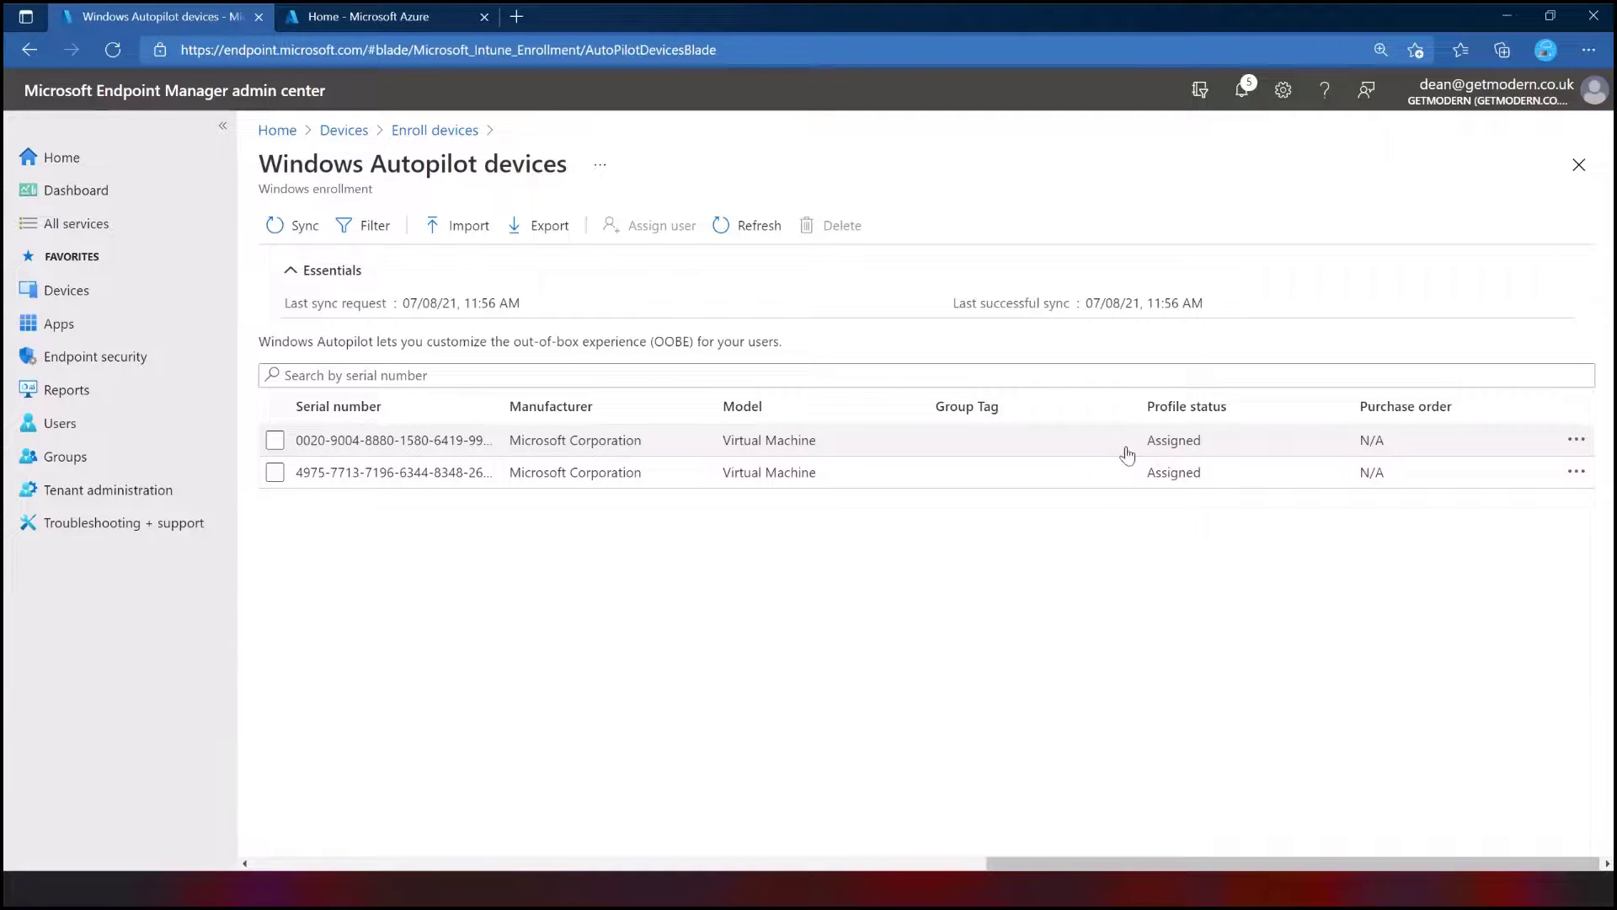
pyautogui.moveTo(819, 334)
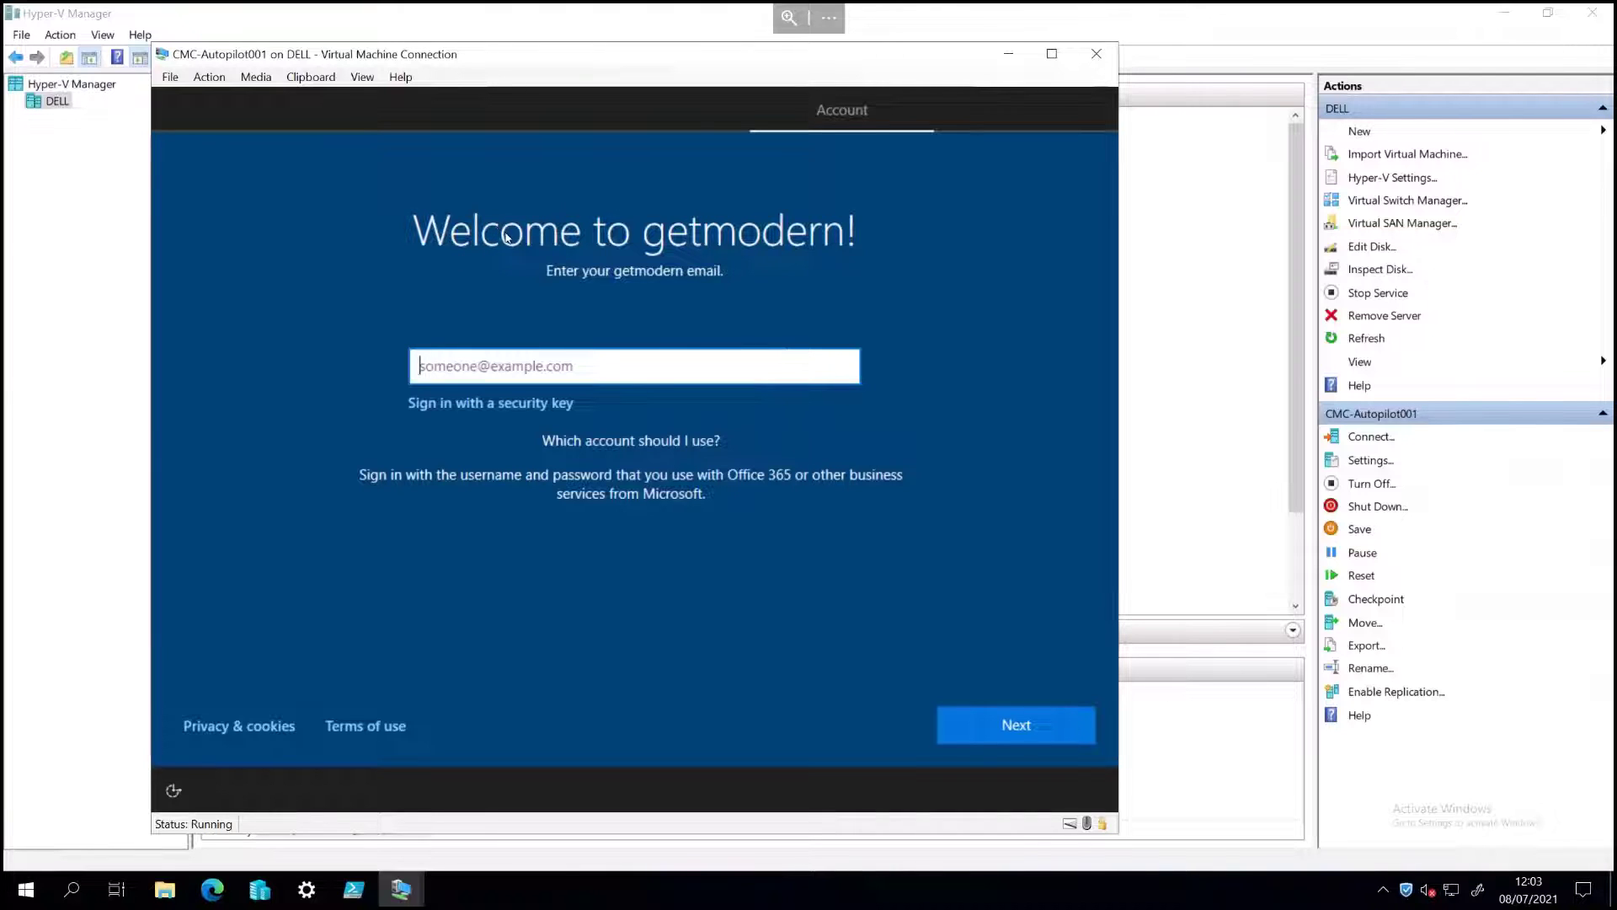
pyautogui.moveTo(706, 283)
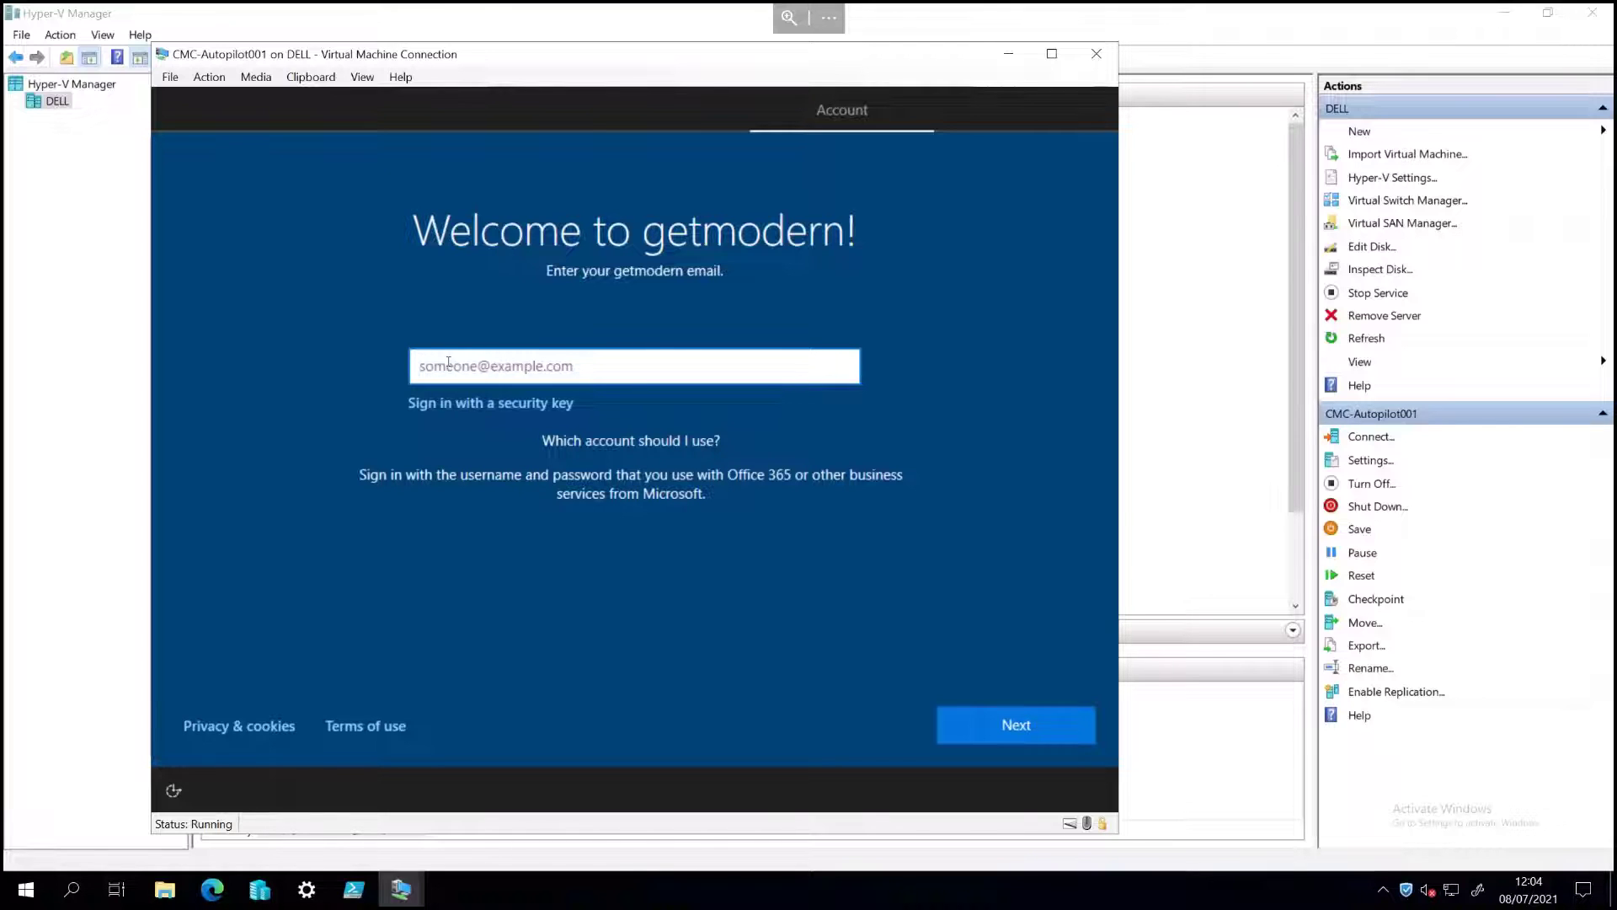
# Shut down the CMC-Autopilot001 virtual machine from its Action menu
pyautogui.click(208, 77)
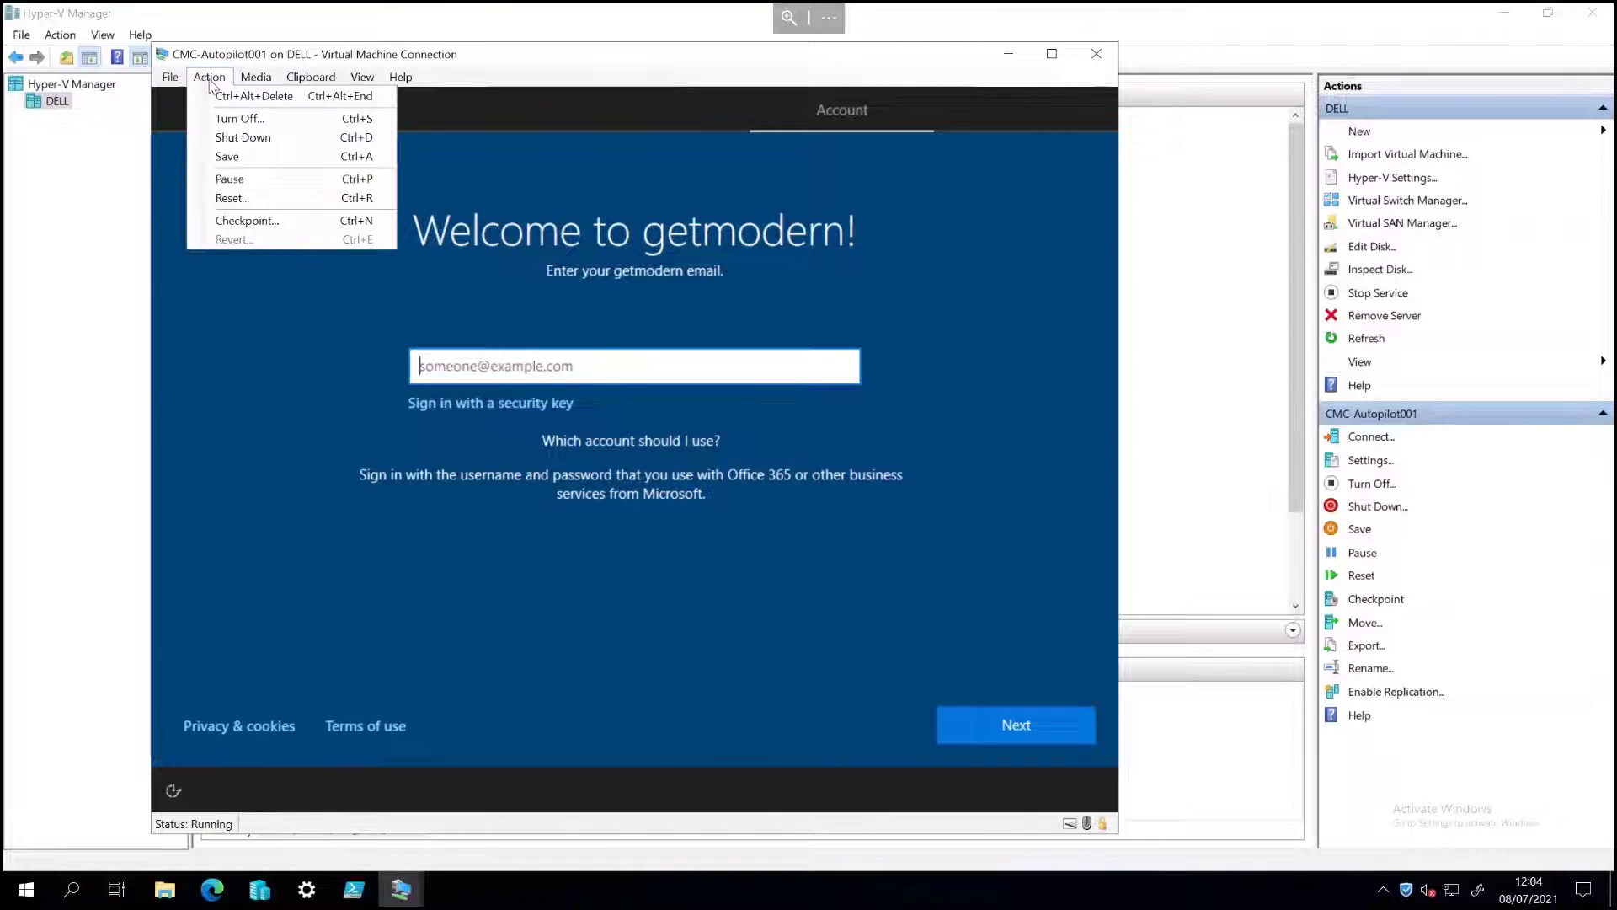
pyautogui.click(242, 138)
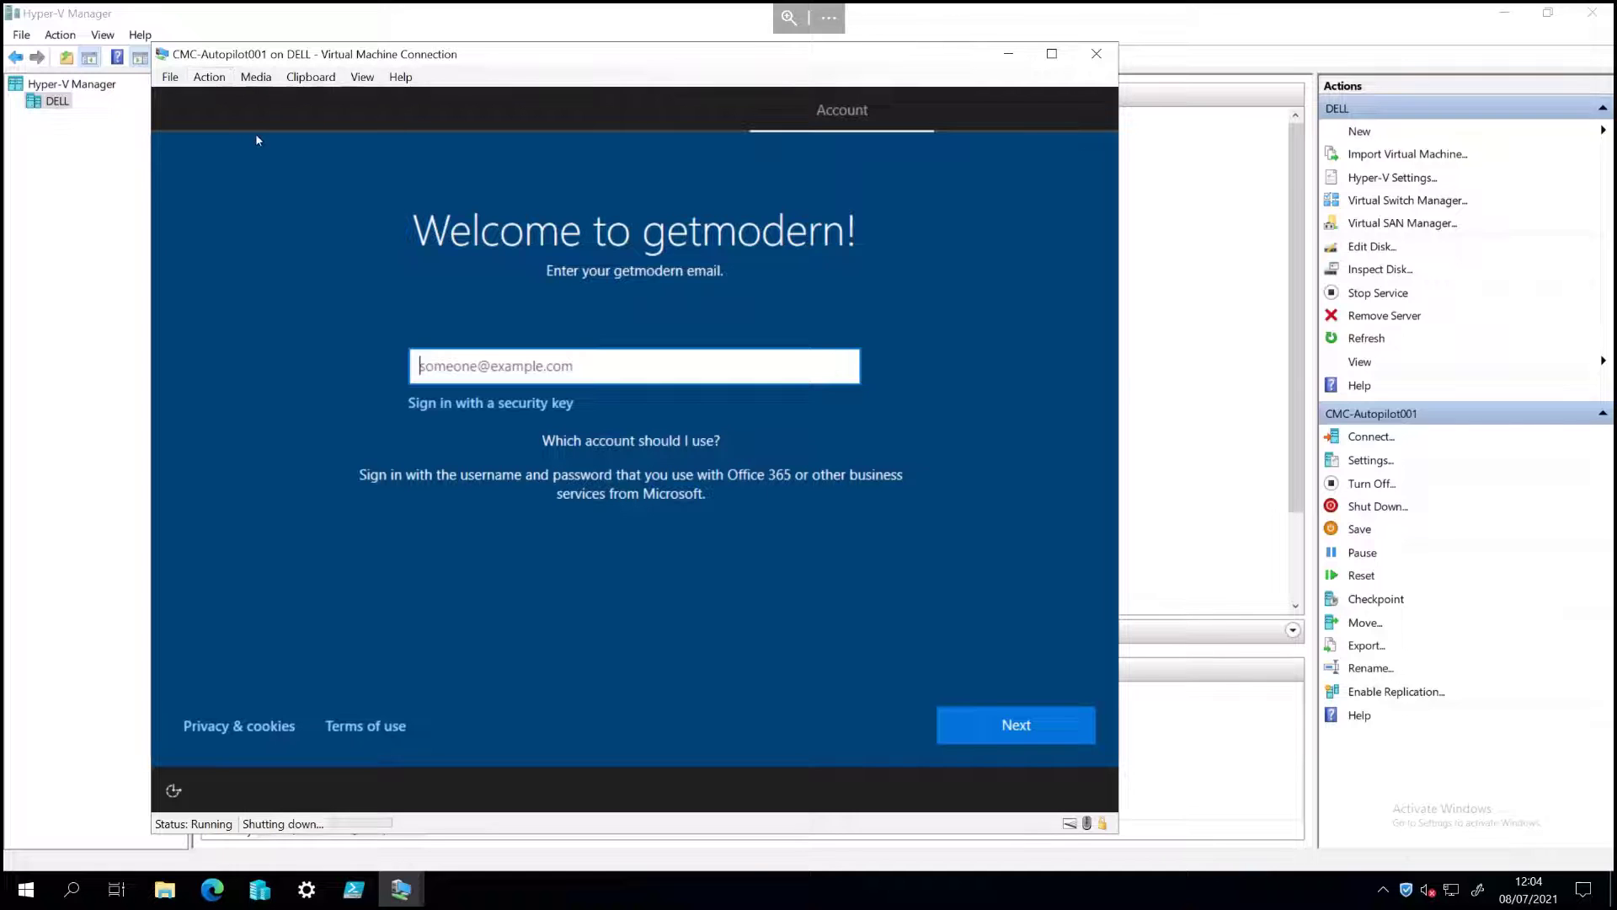
pyautogui.click(211, 888)
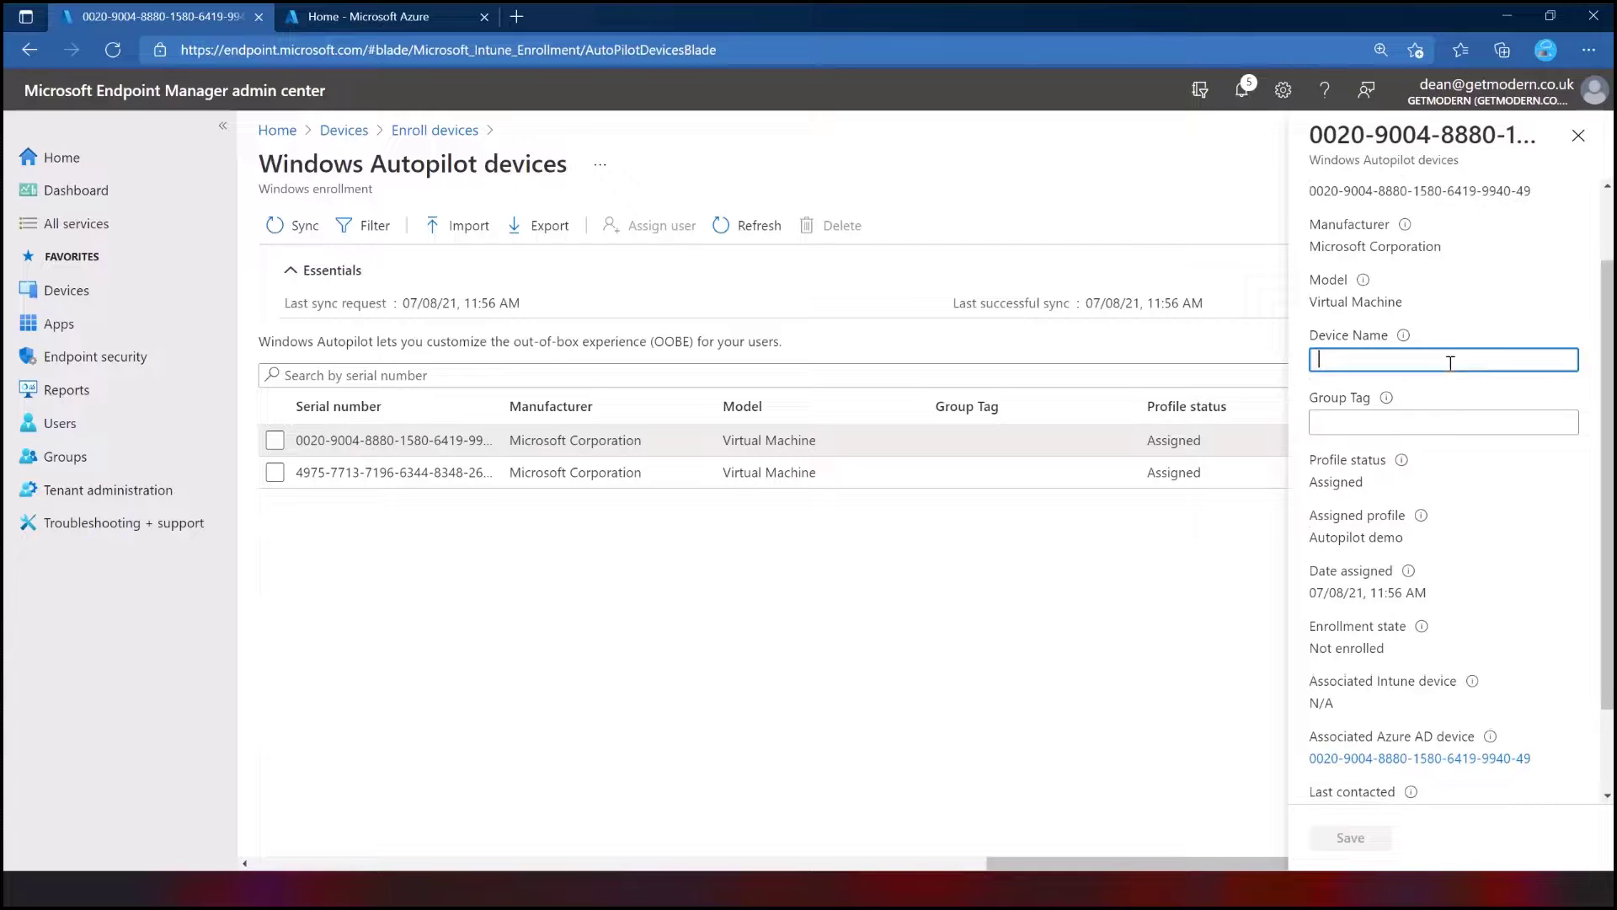
pyautogui.write('AutopilotDemo01')
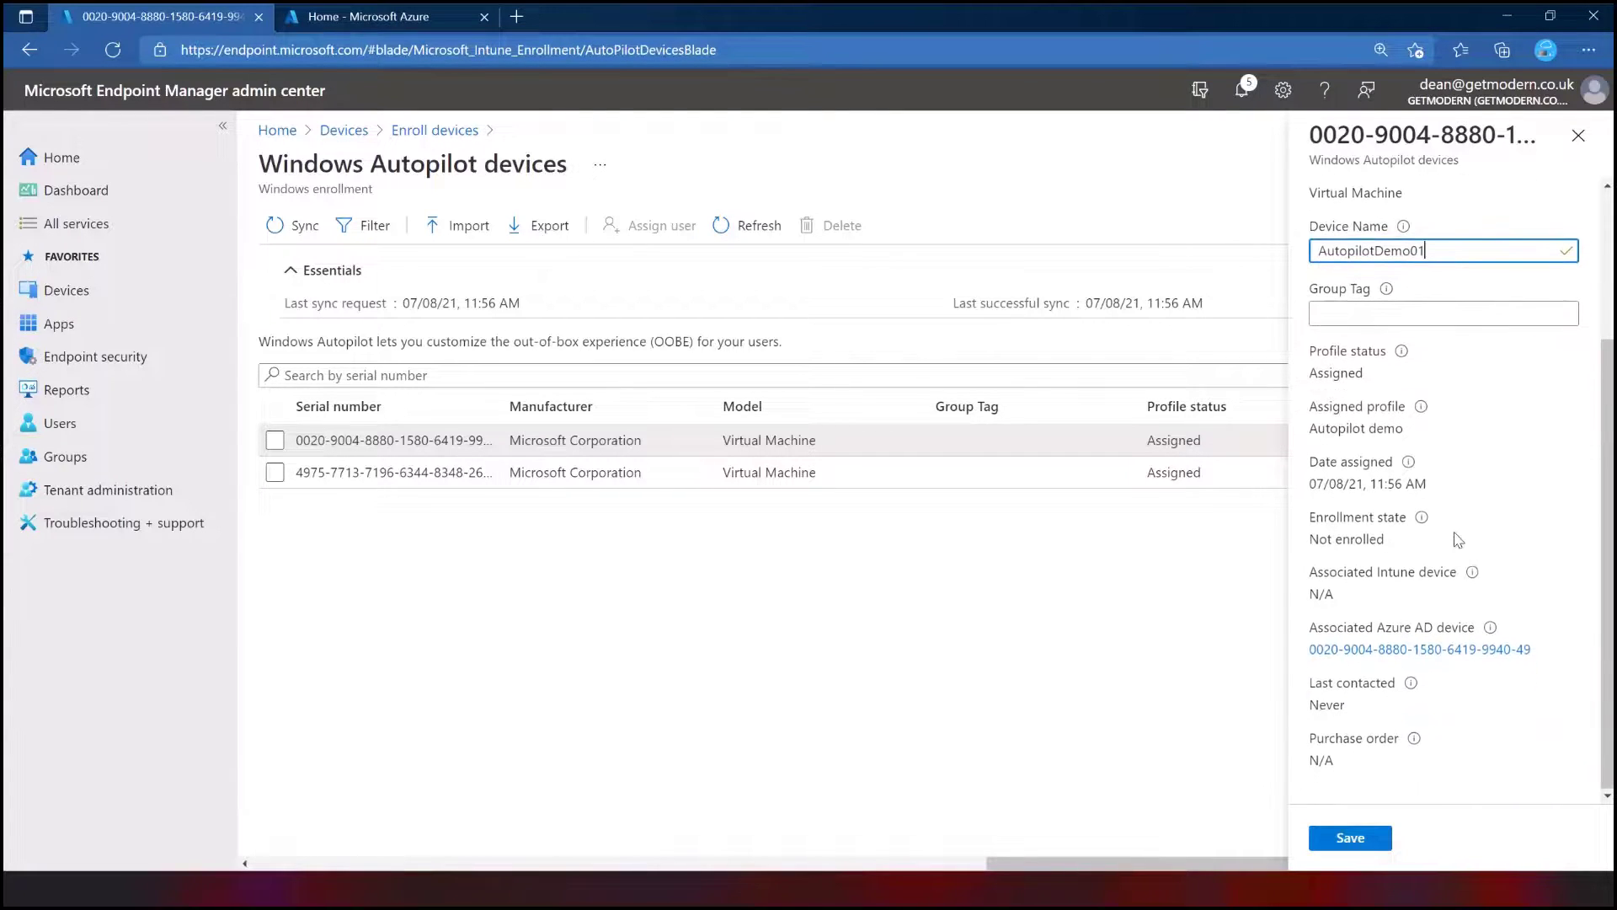
pyautogui.click(1350, 837)
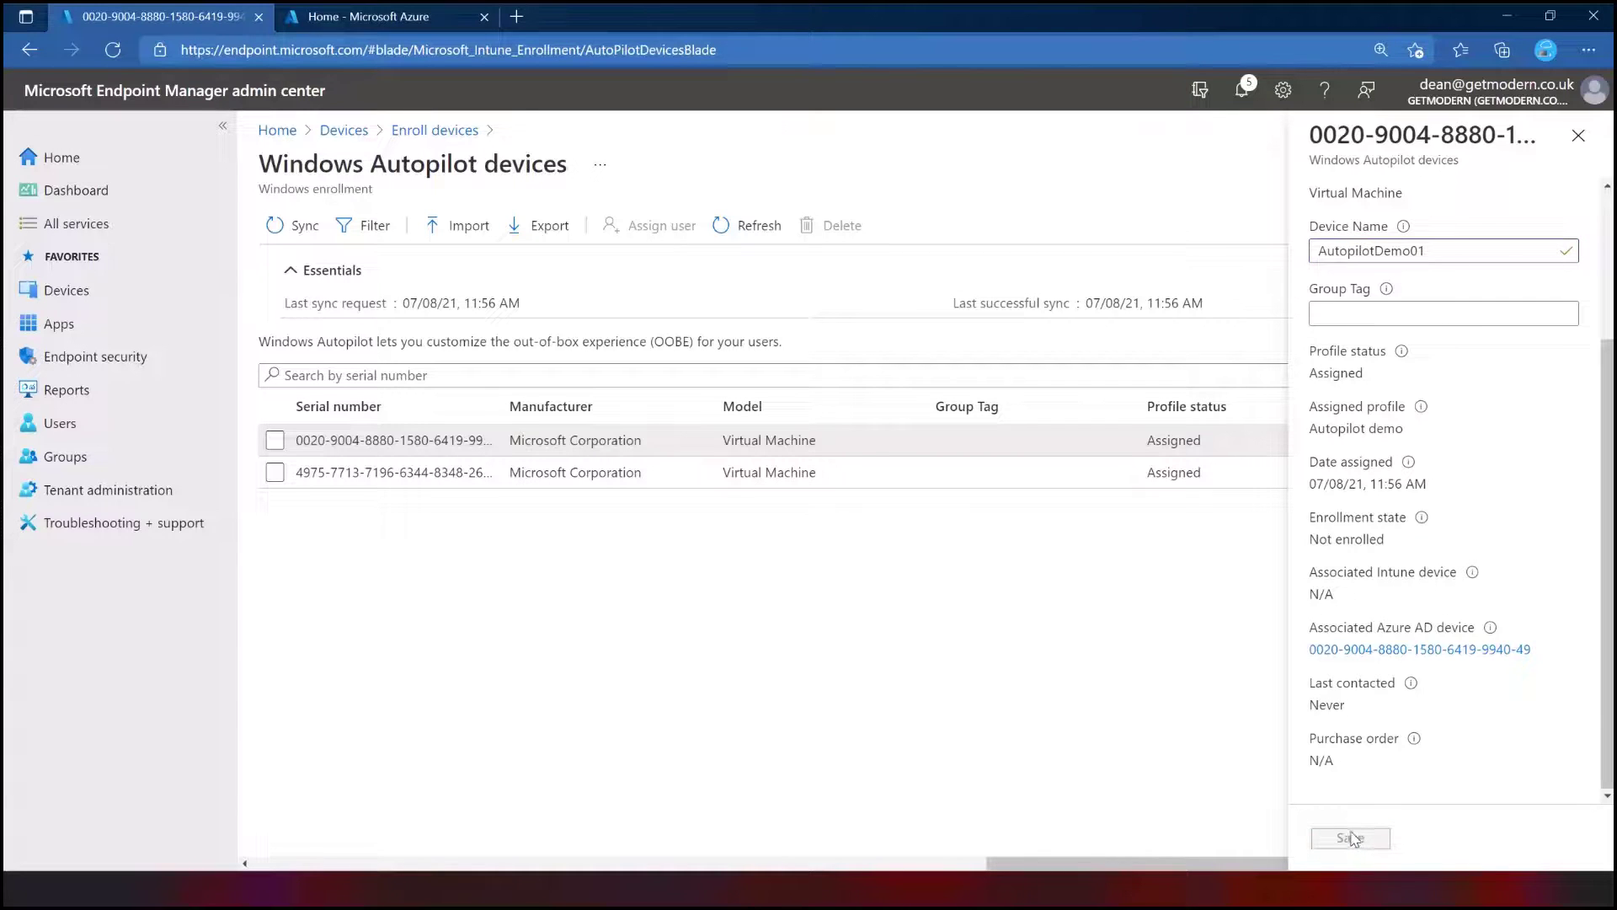
pyautogui.click(1350, 837)
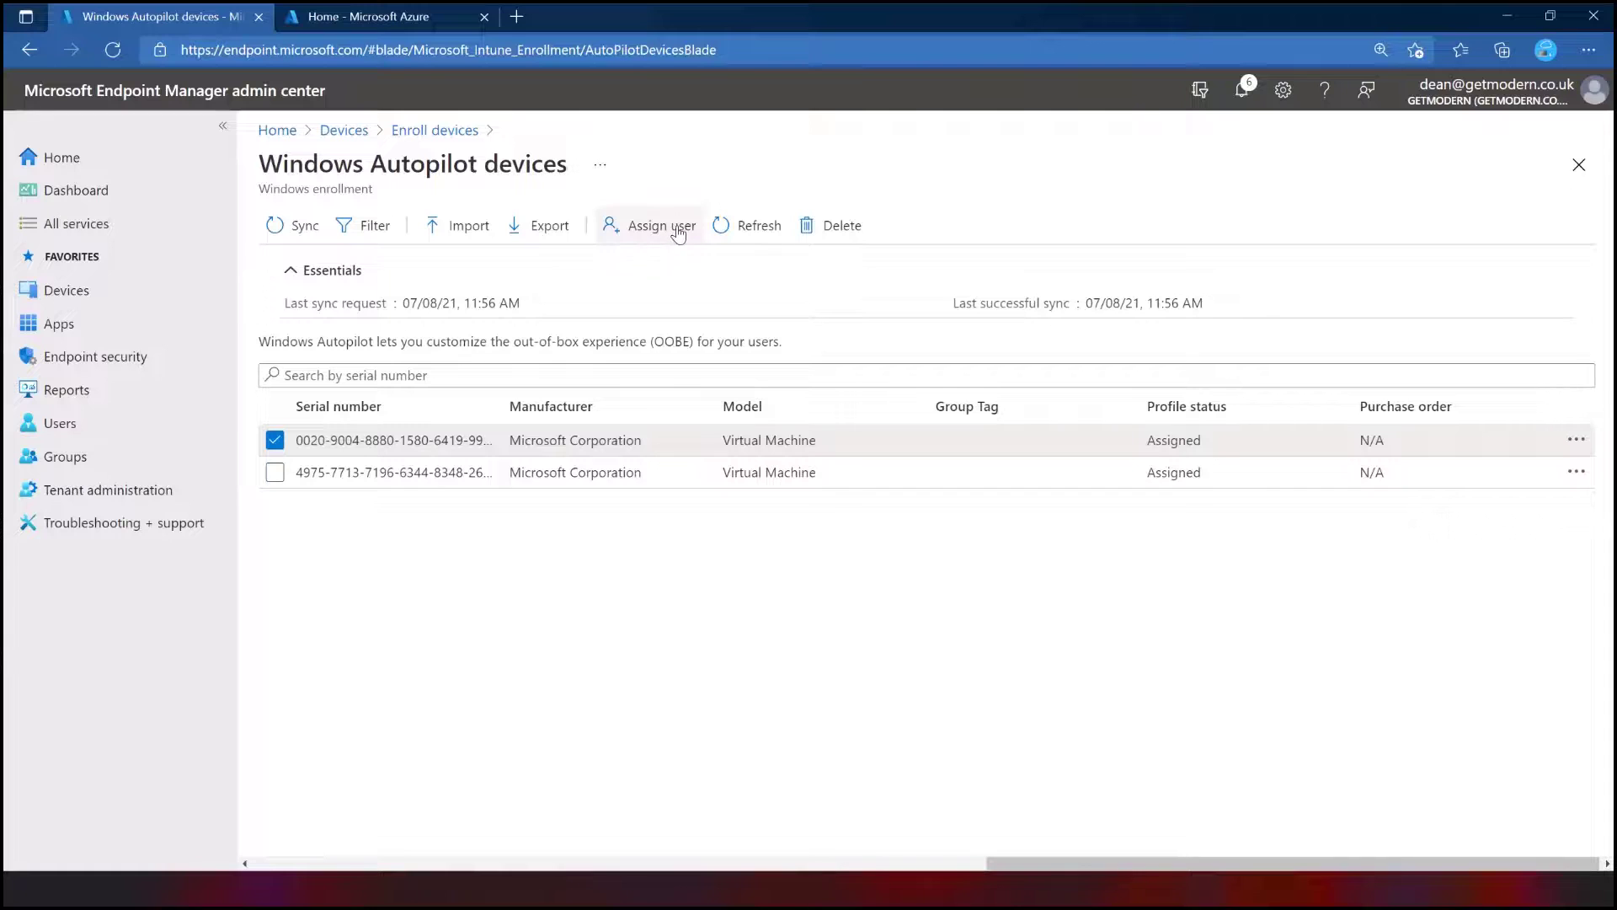
pyautogui.moveTo(659, 224)
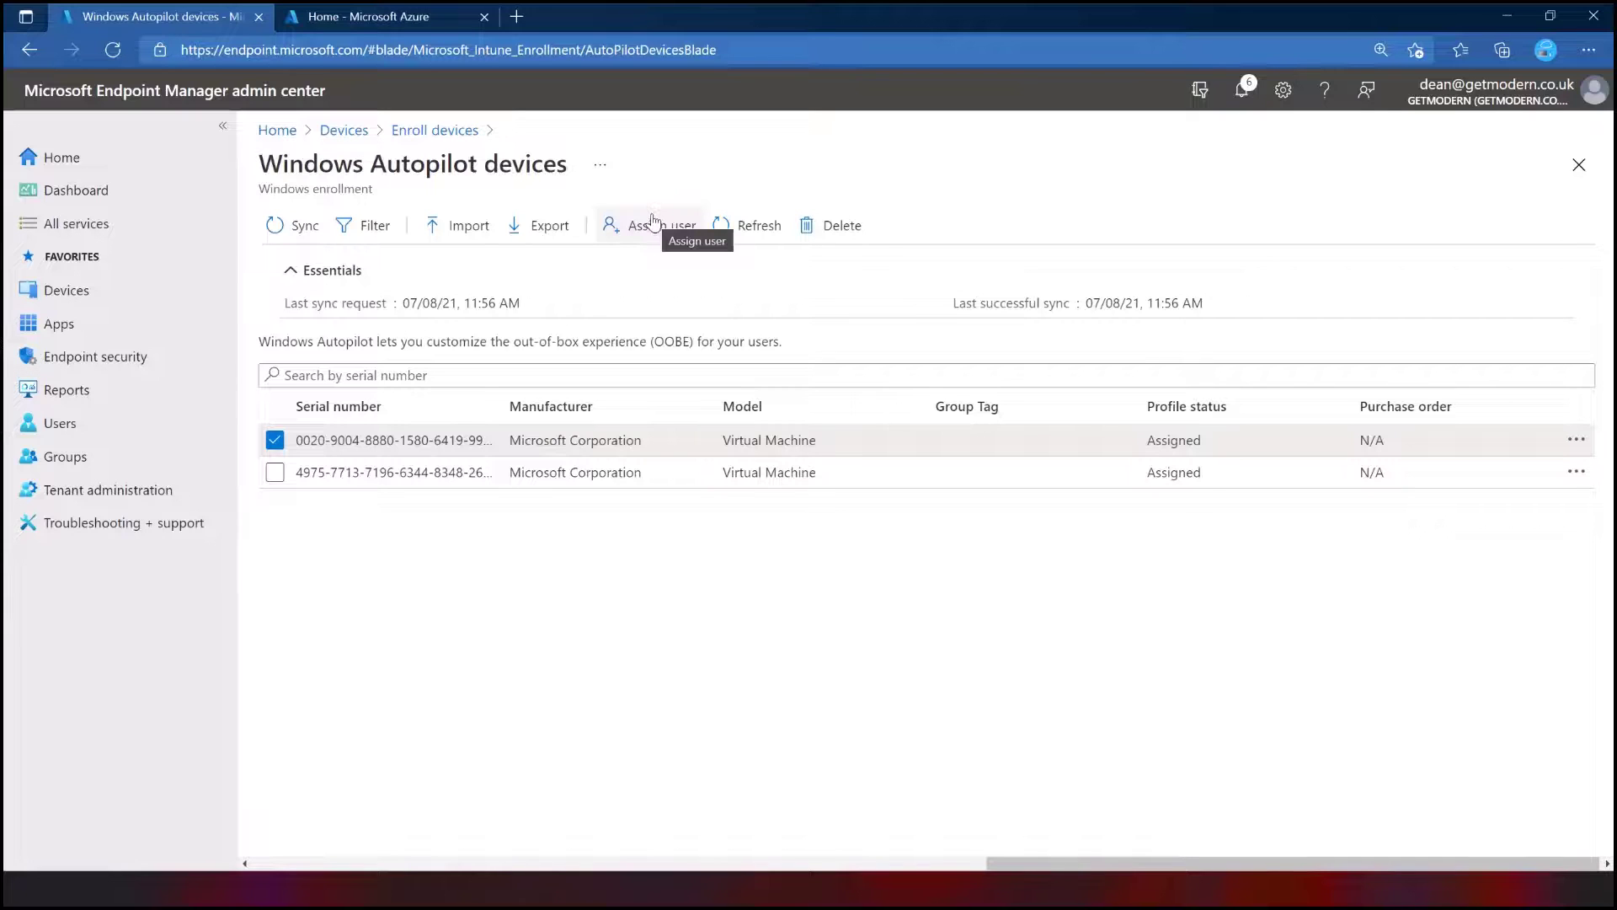
# Search for 'lucy' and assign Lucy Tester as the device's user
pyautogui.click(661, 225)
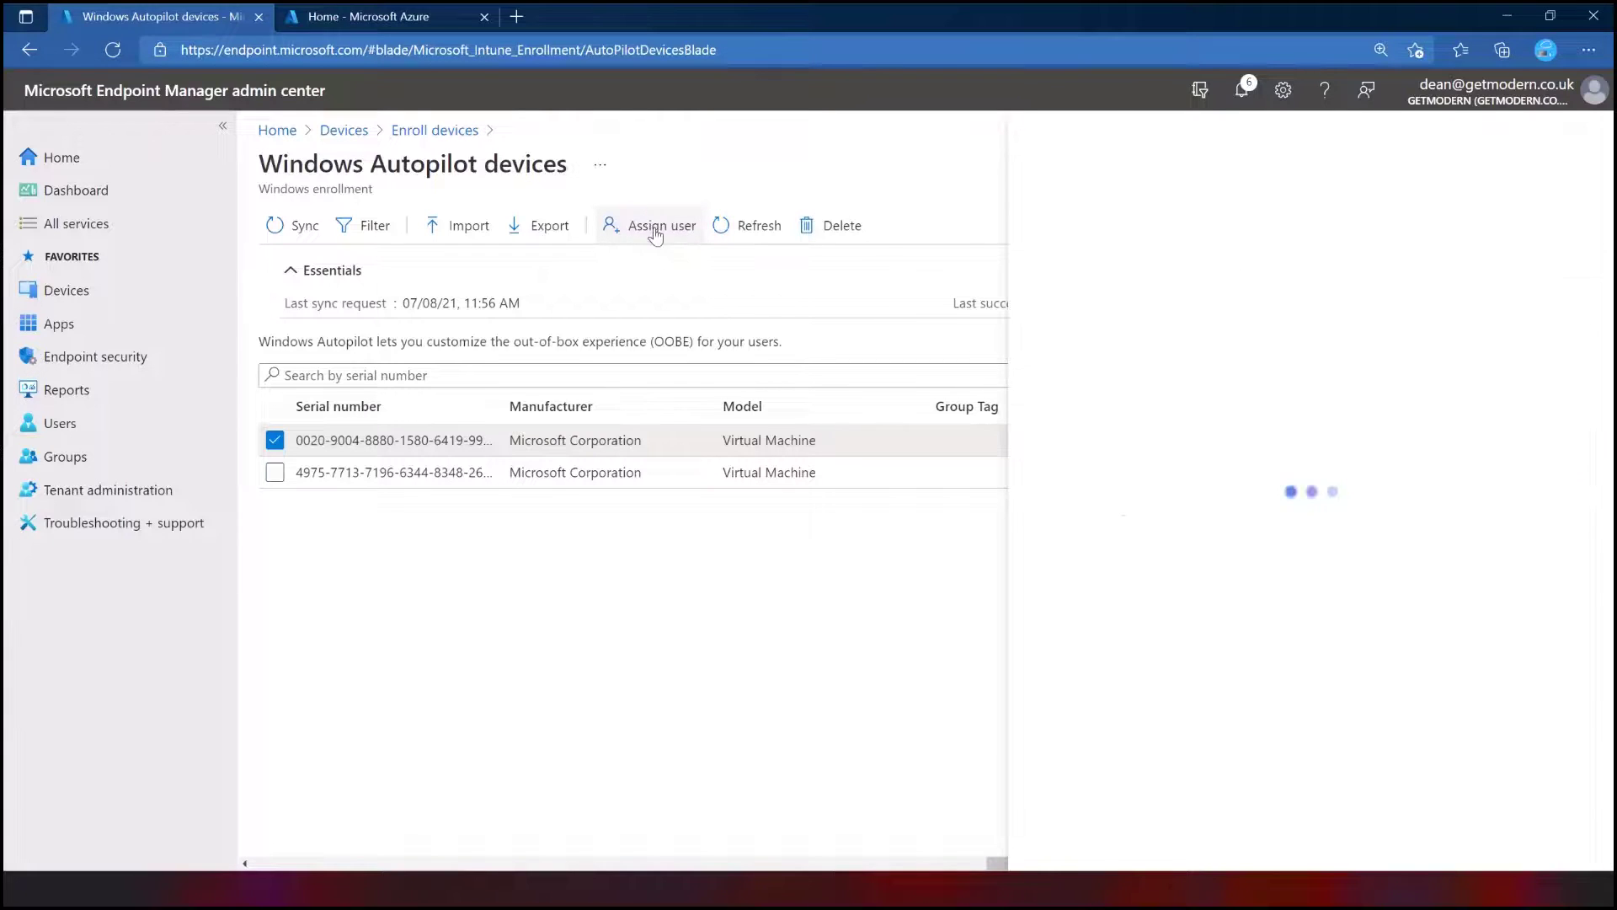
pyautogui.click(660, 225)
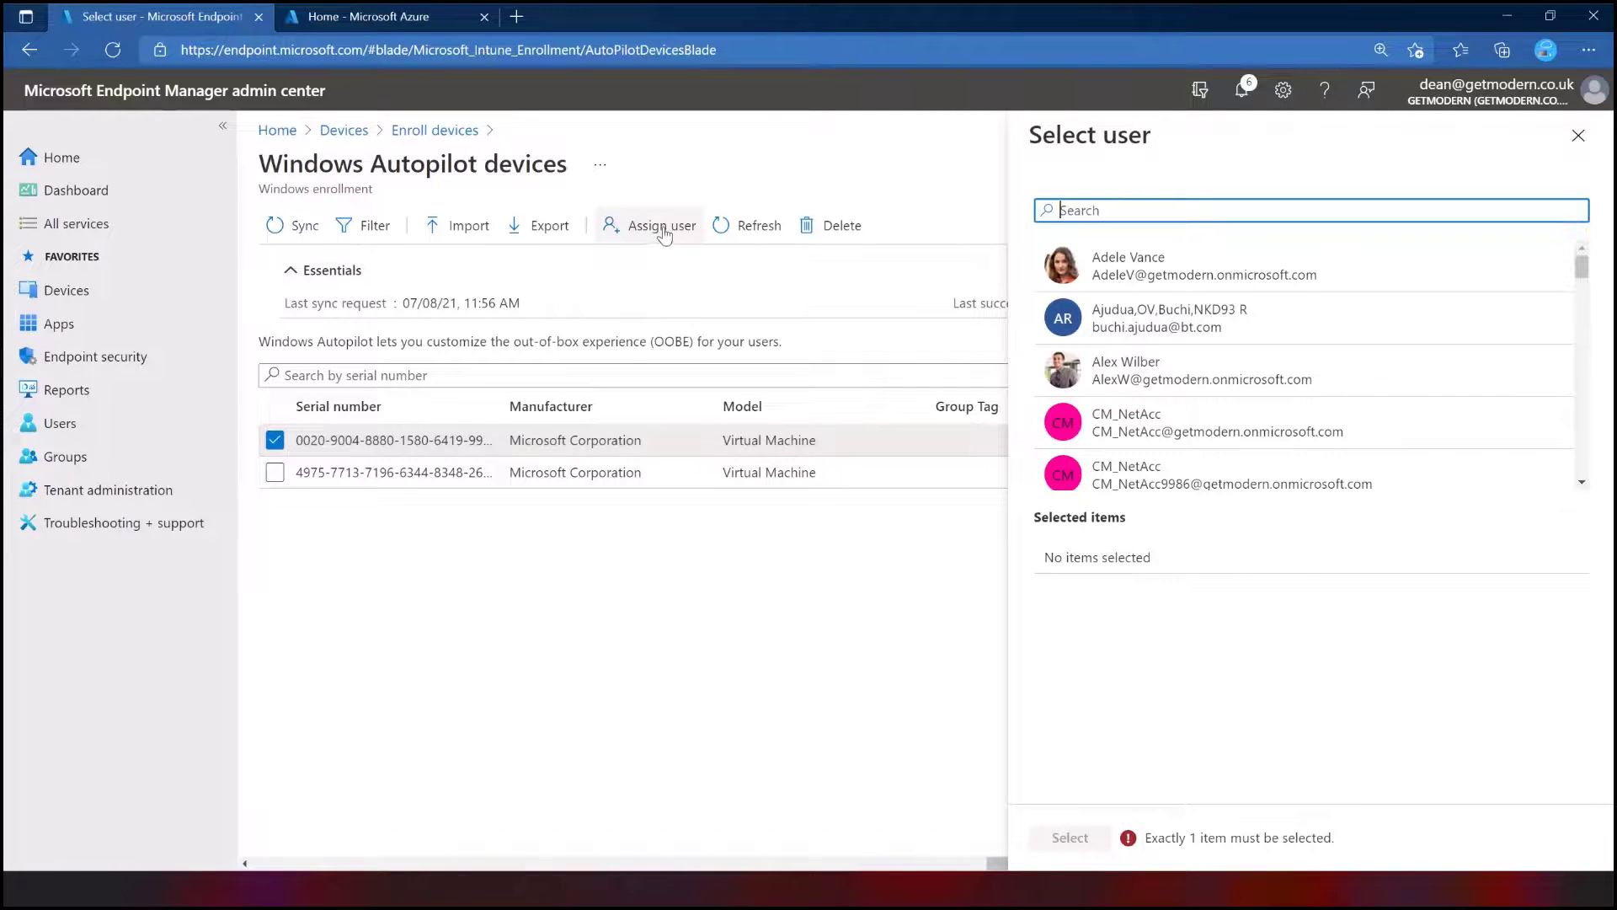
pyautogui.moveTo(670, 202)
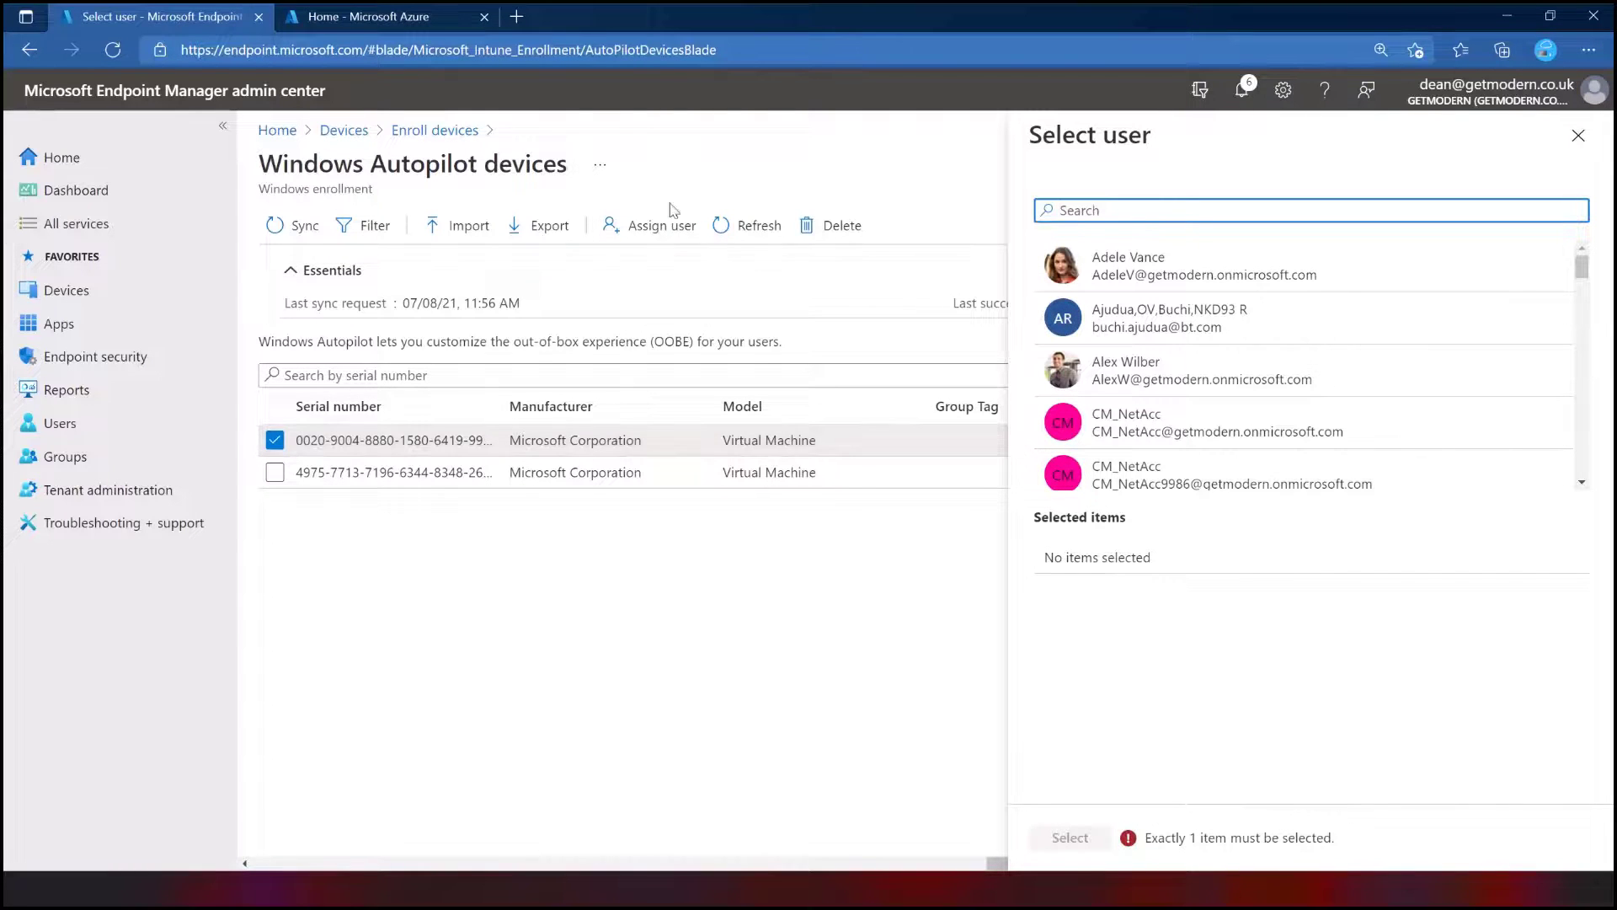
pyautogui.click(1310, 210)
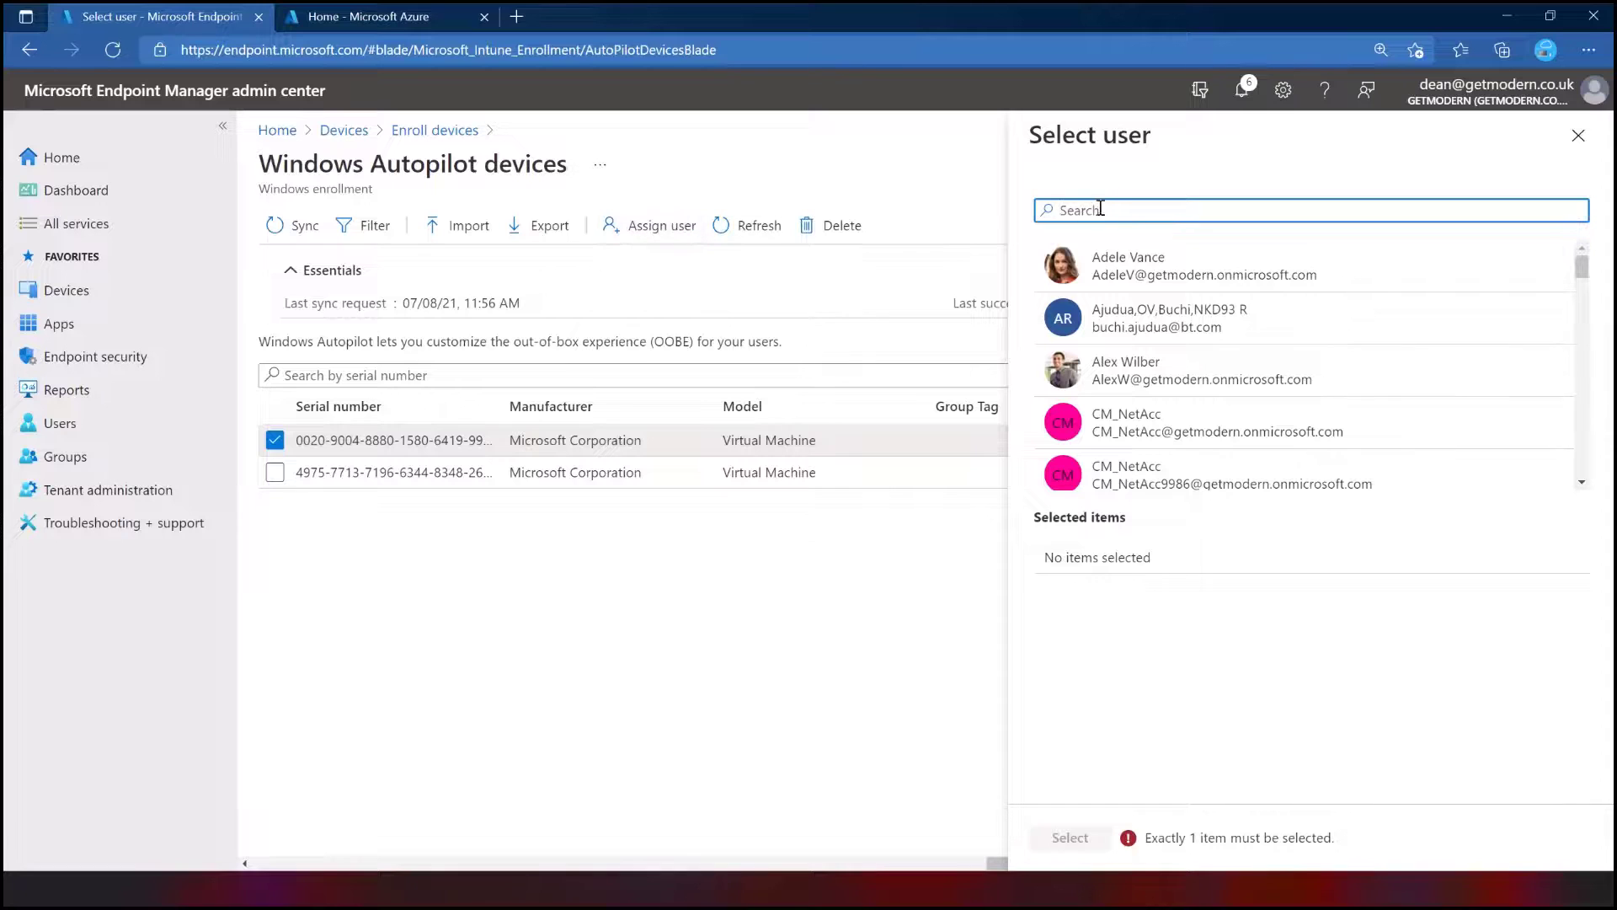
pyautogui.write('lucy')
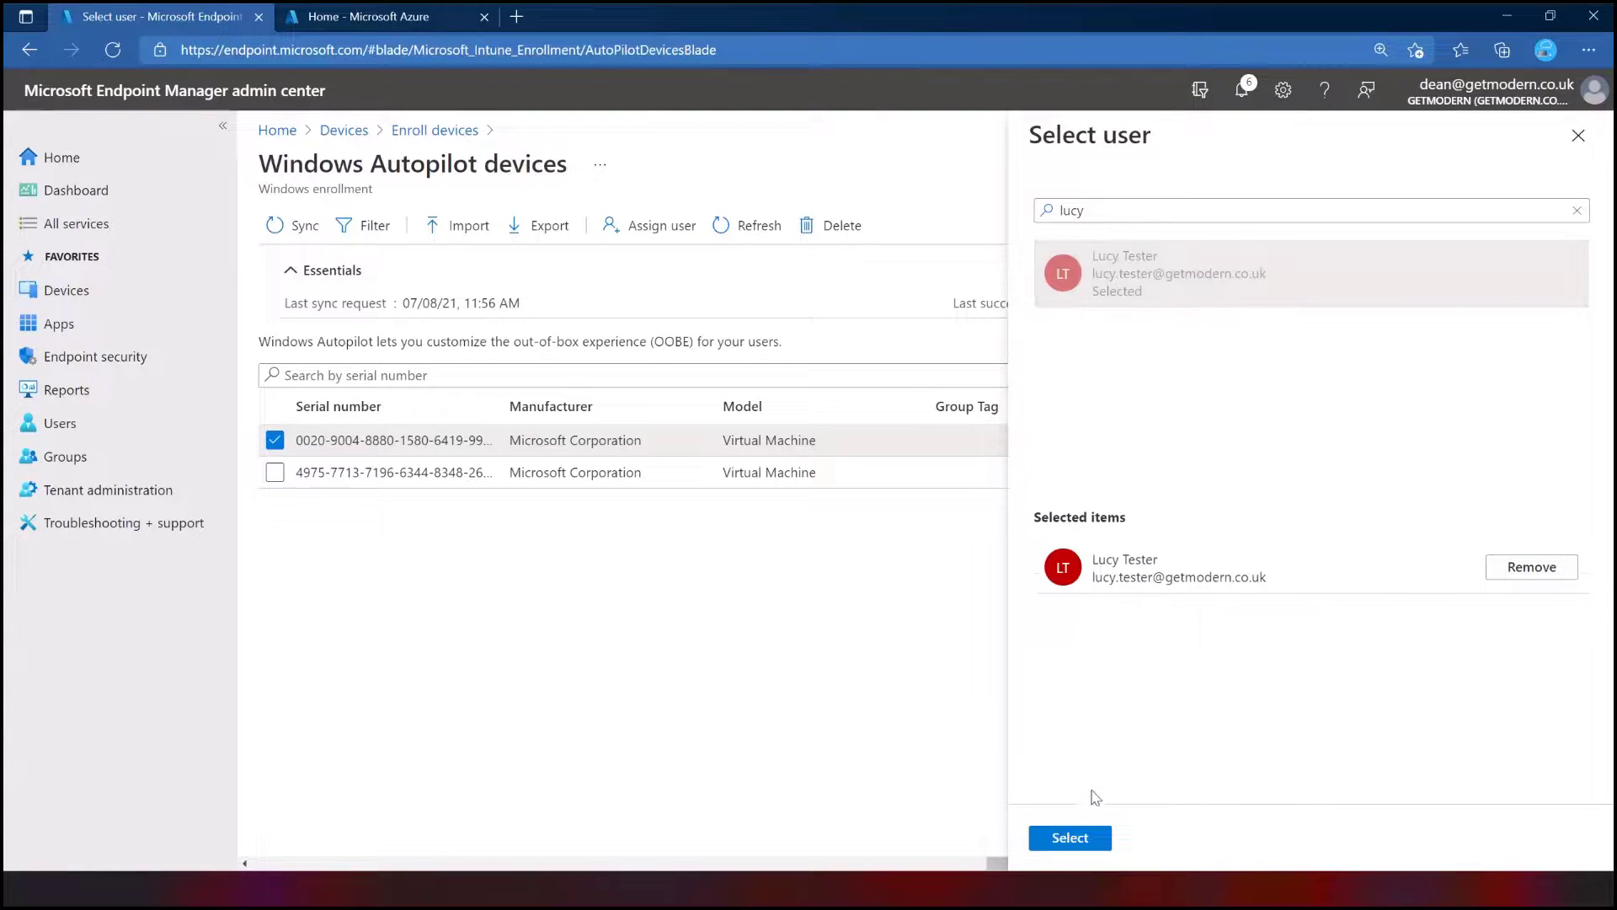
pyautogui.click(1070, 836)
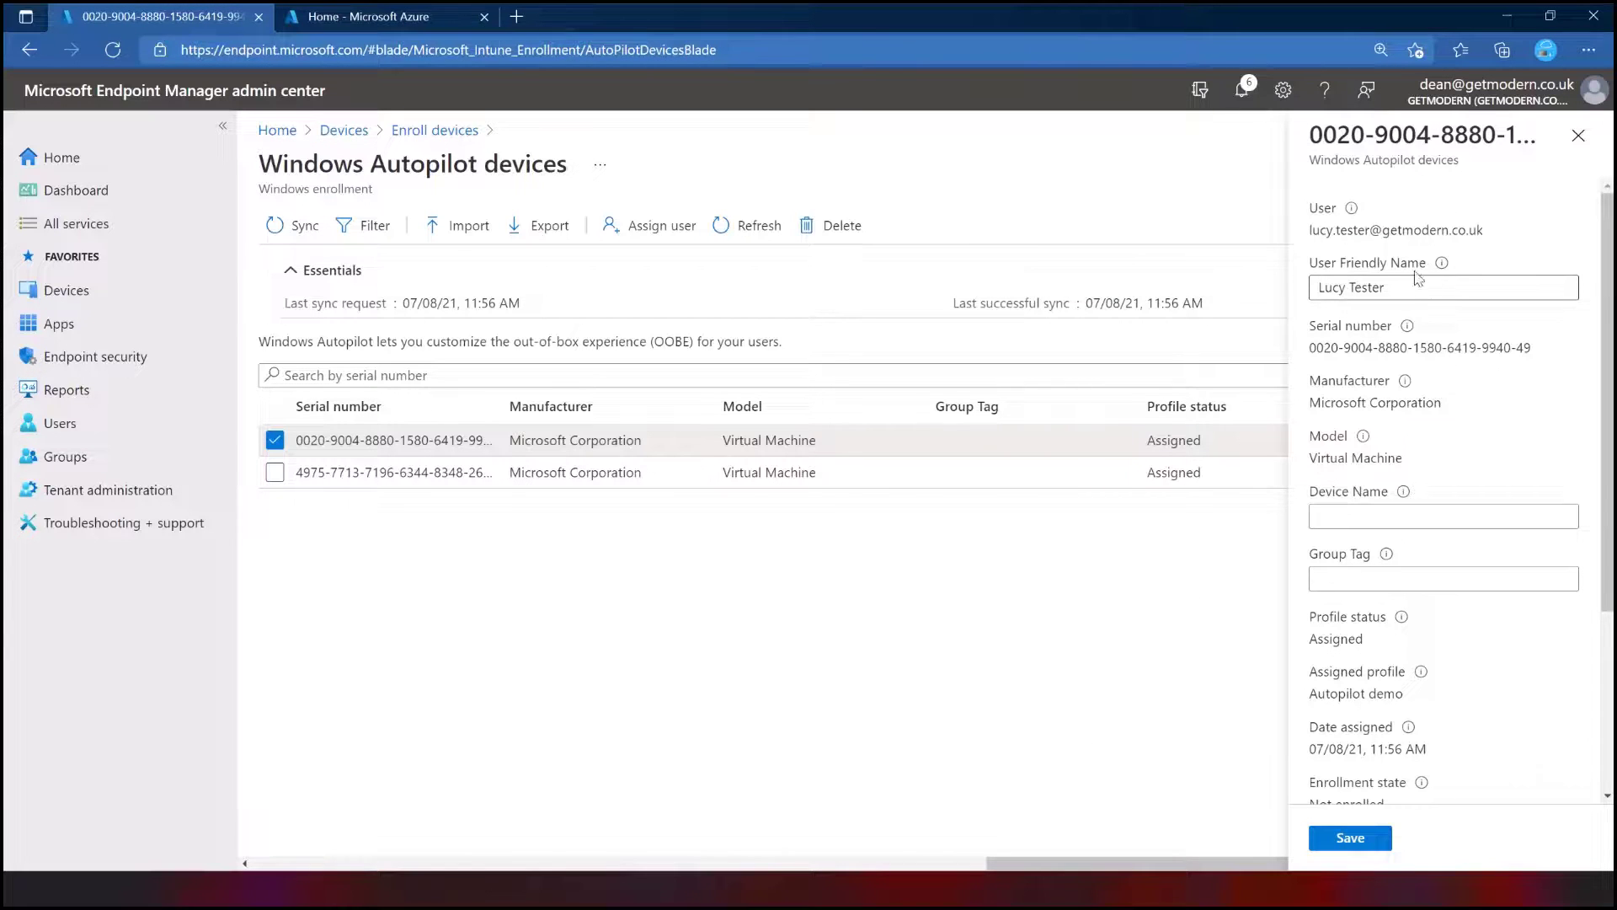
# Trim the user friendly name to 'Lucy', save, and refresh the Autopilot device list
pyautogui.doubleClick(1366, 286)
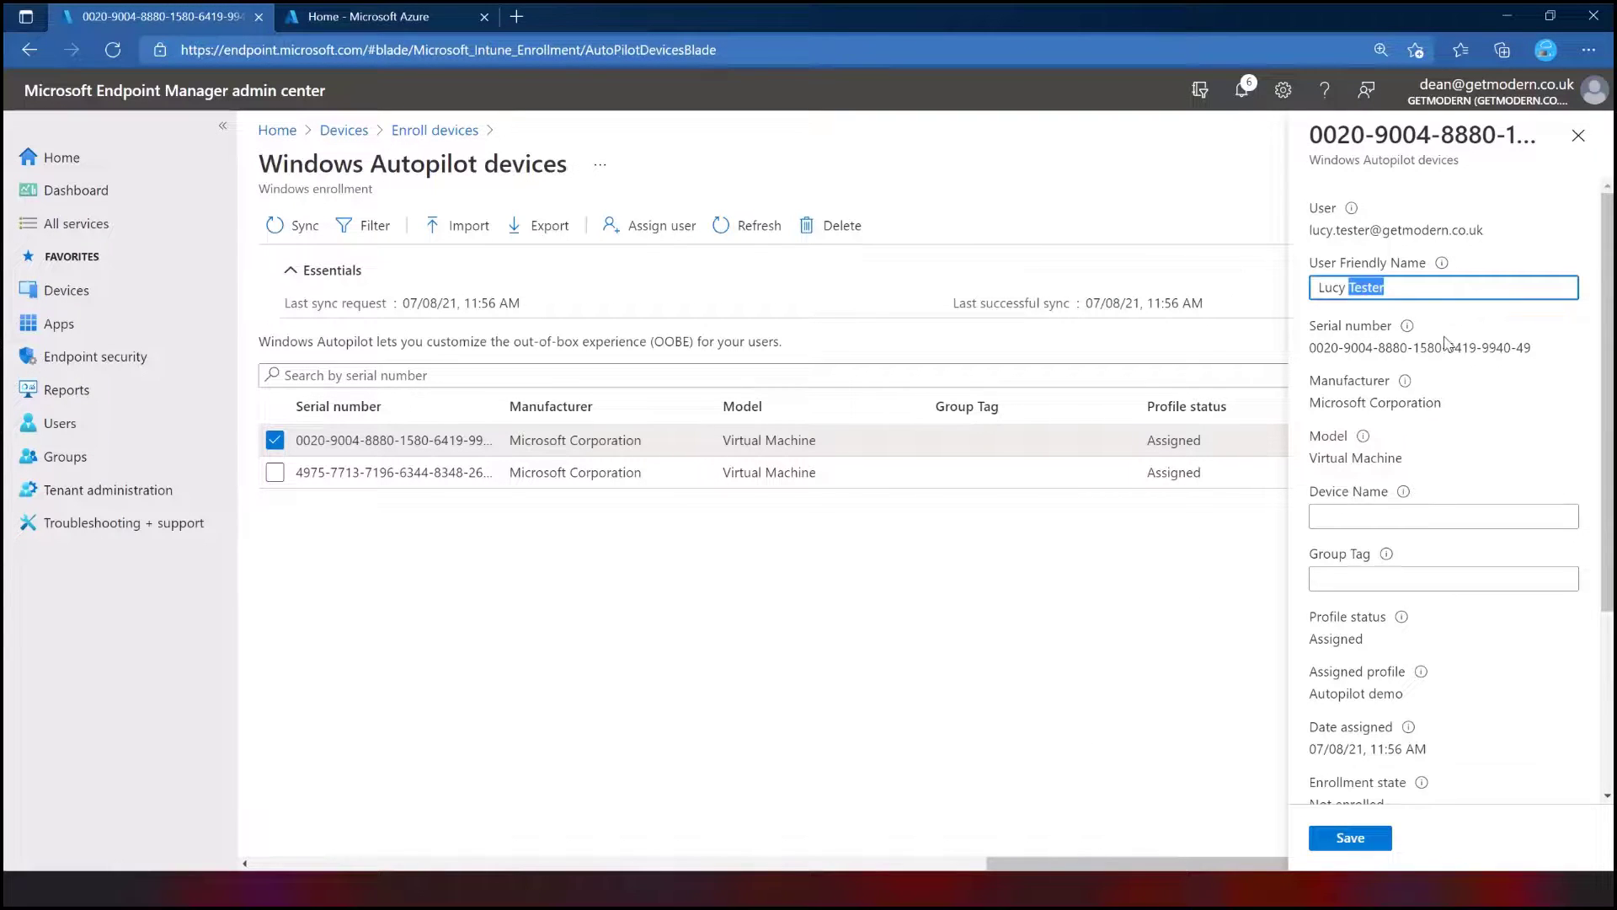
pyautogui.press('Backspace')
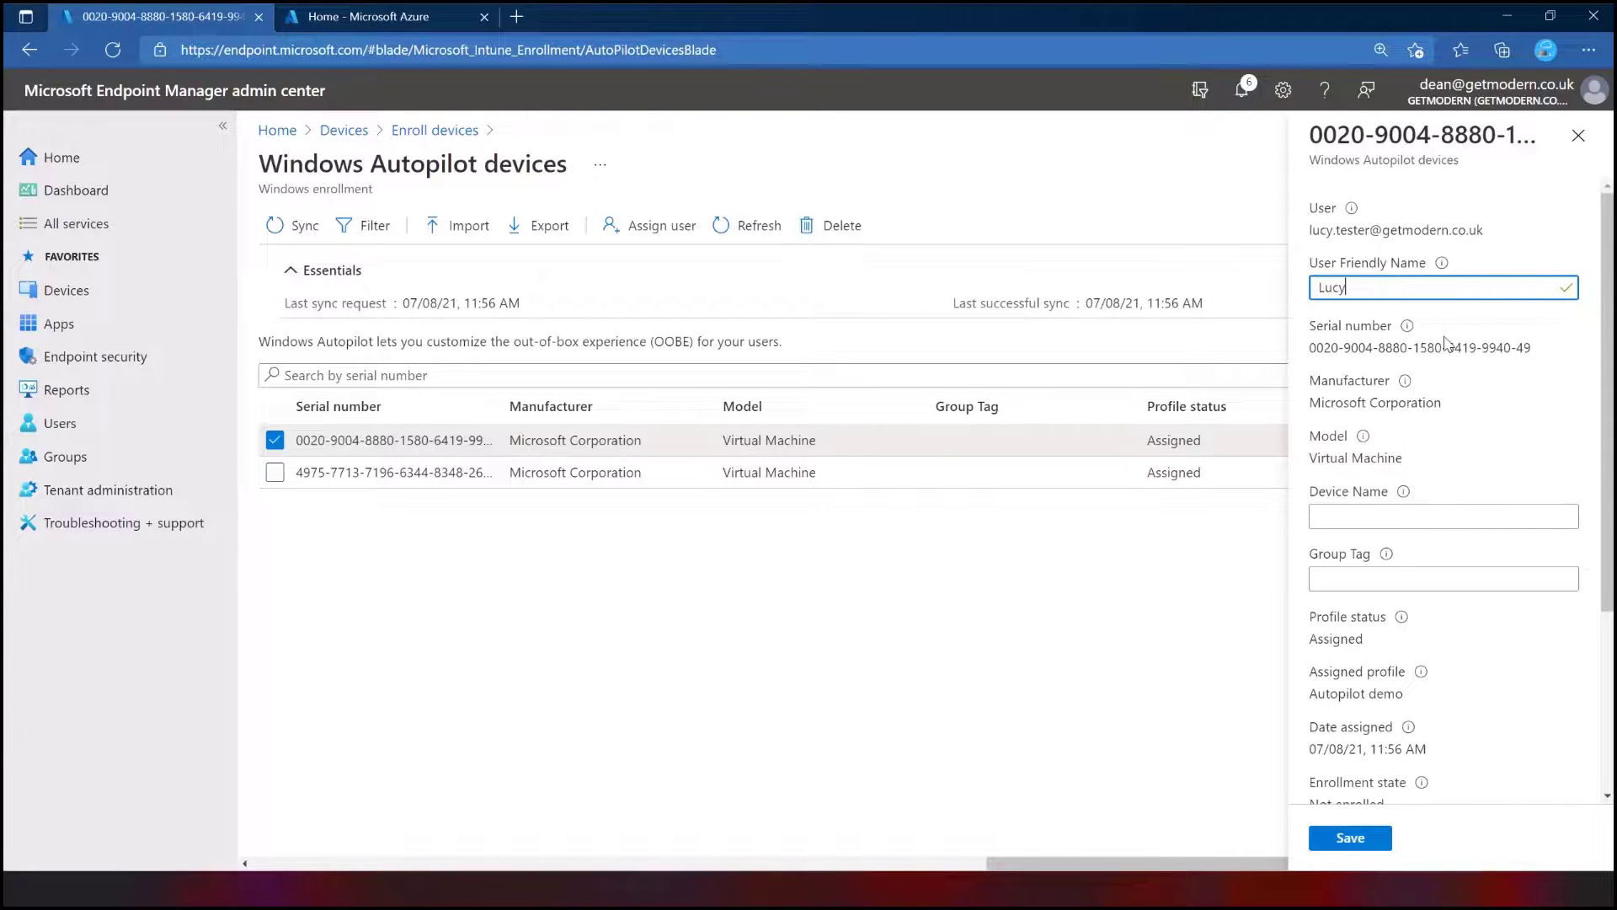
pyautogui.moveTo(1250, 349)
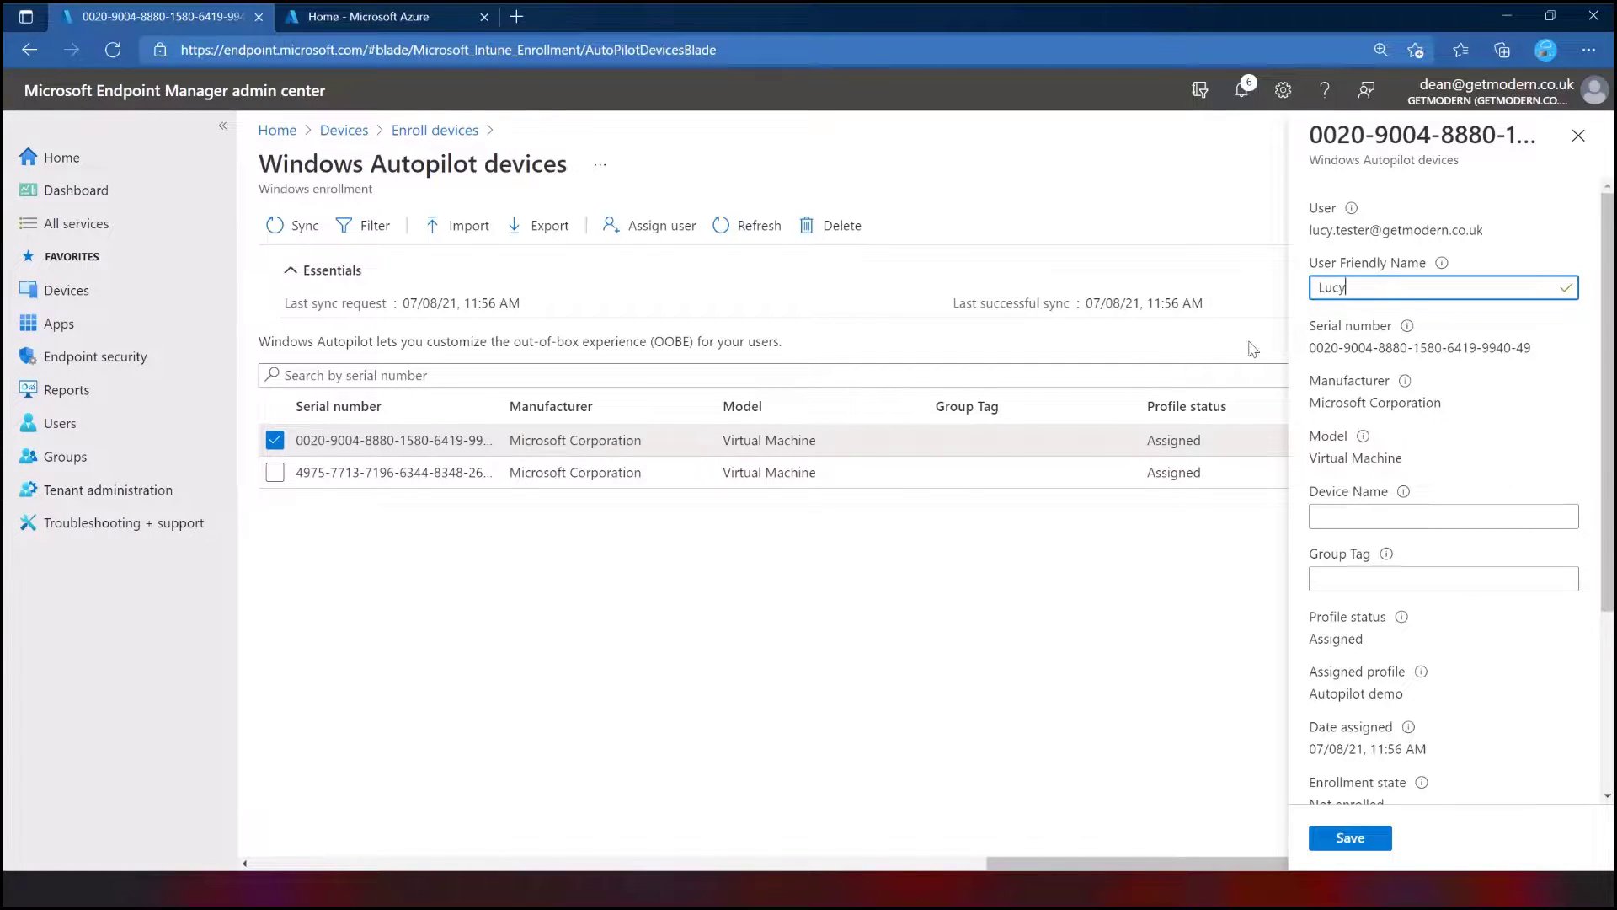
pyautogui.moveTo(1430, 248)
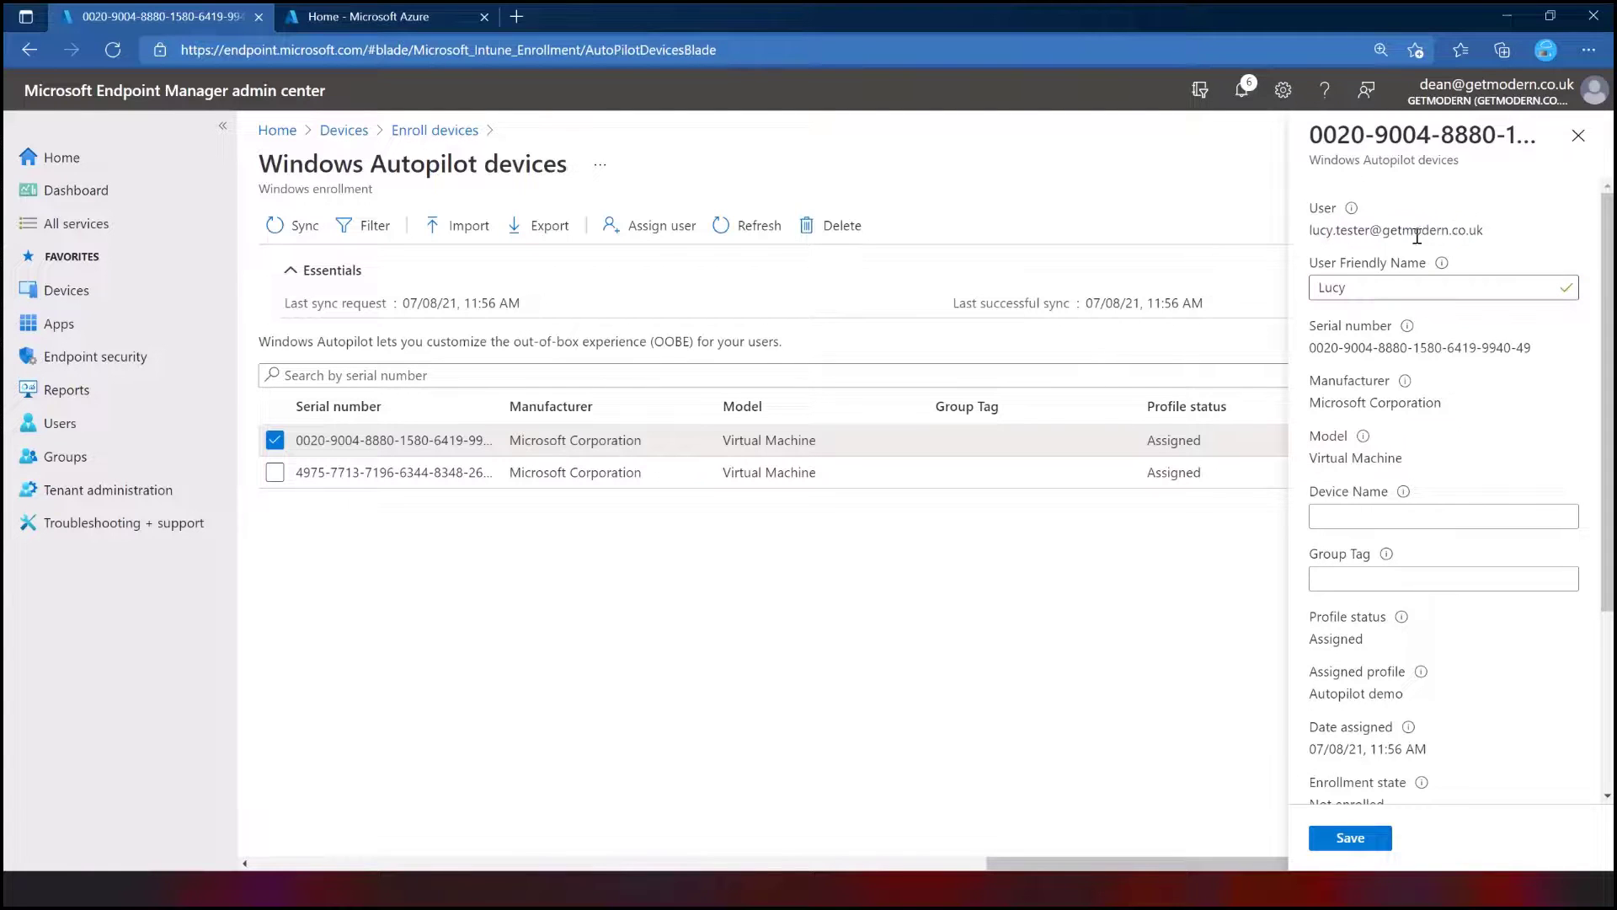
pyautogui.moveTo(1320, 309)
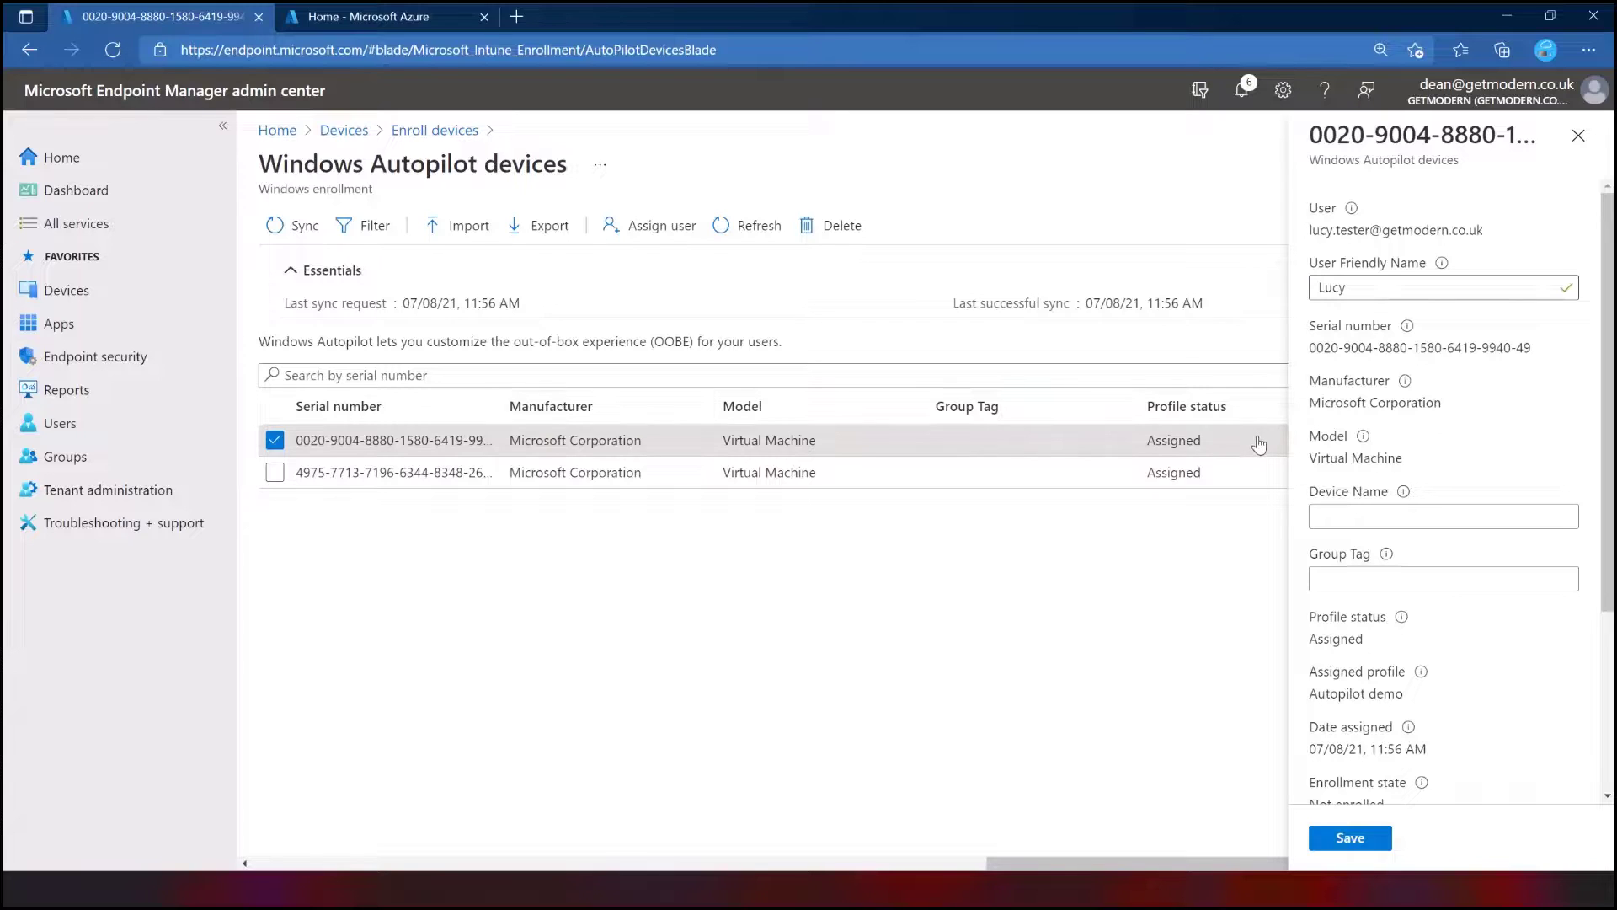
pyautogui.scroll(-3)
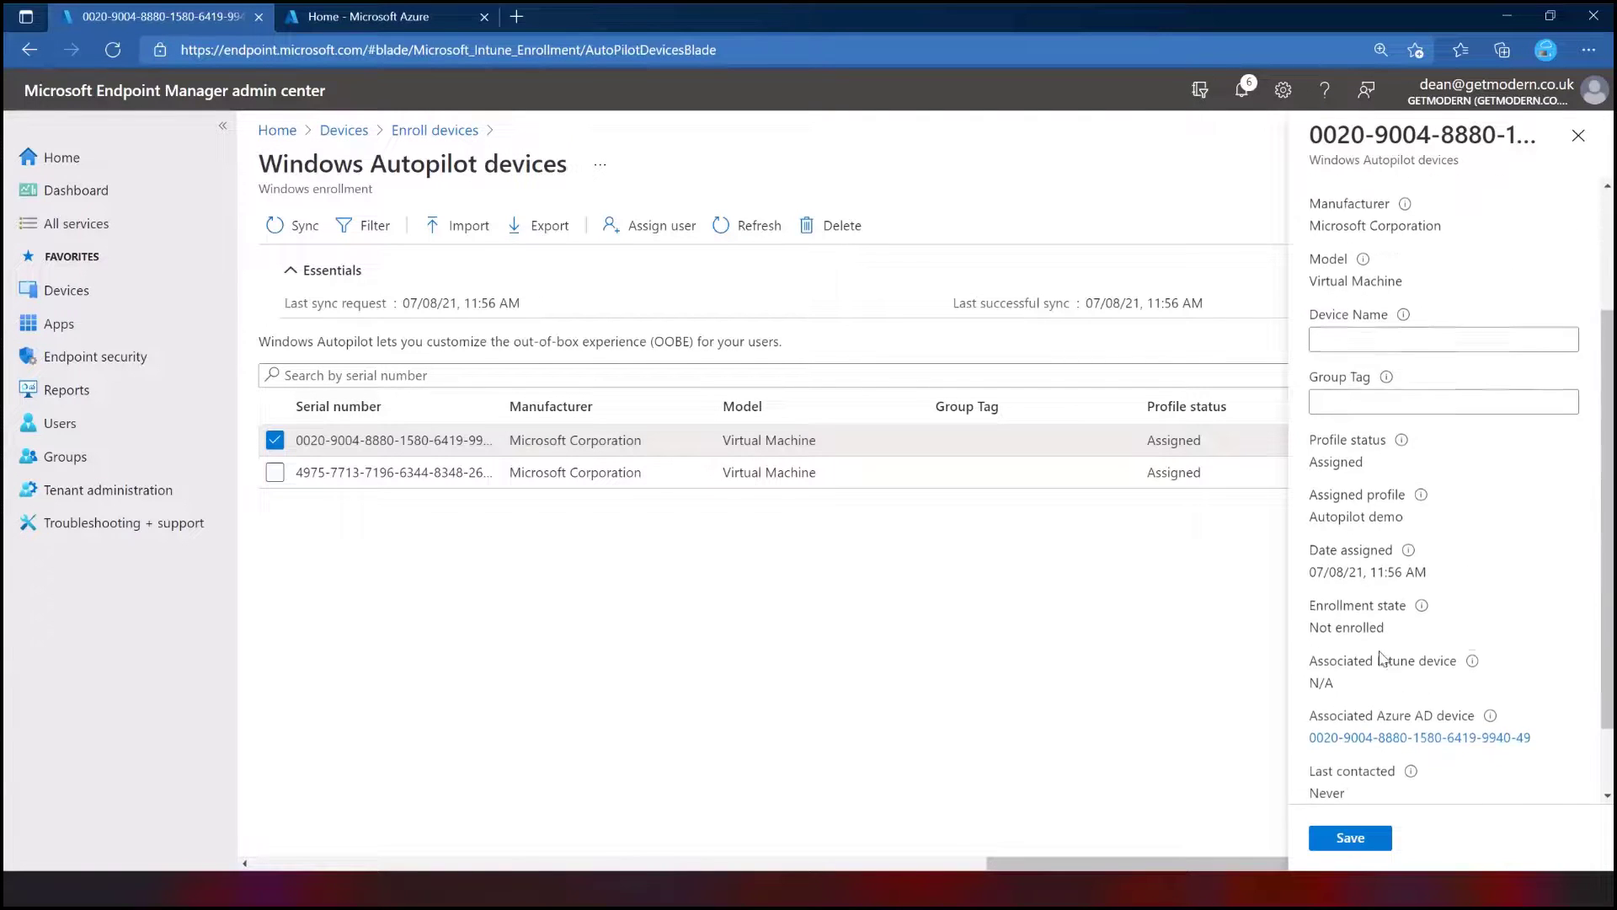
pyautogui.scroll(-3)
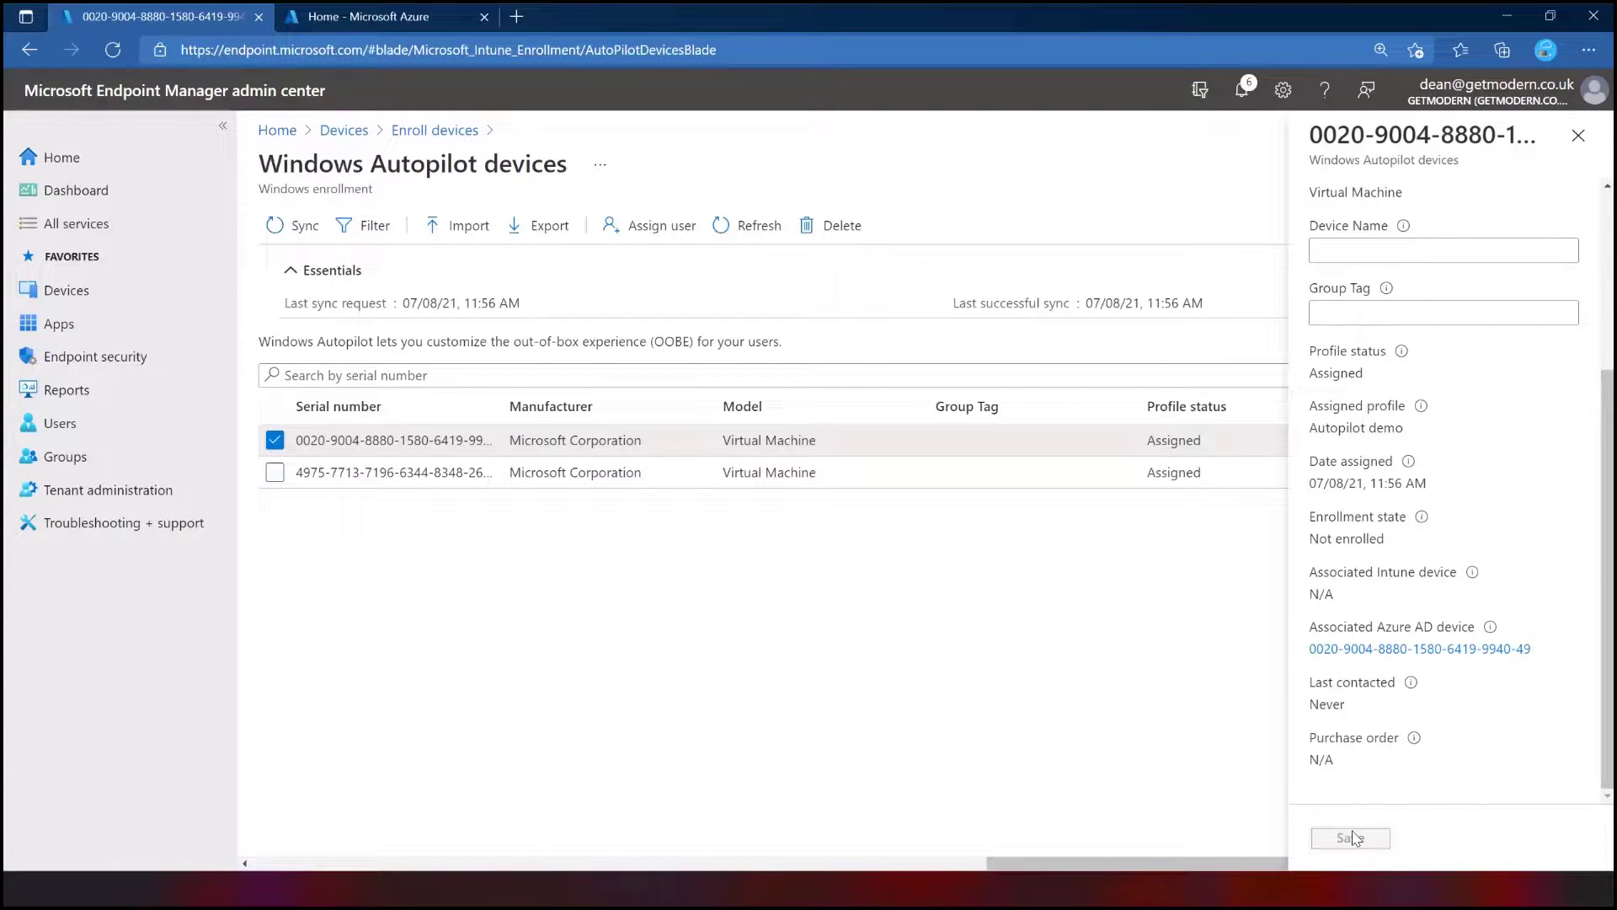
pyautogui.click(1351, 838)
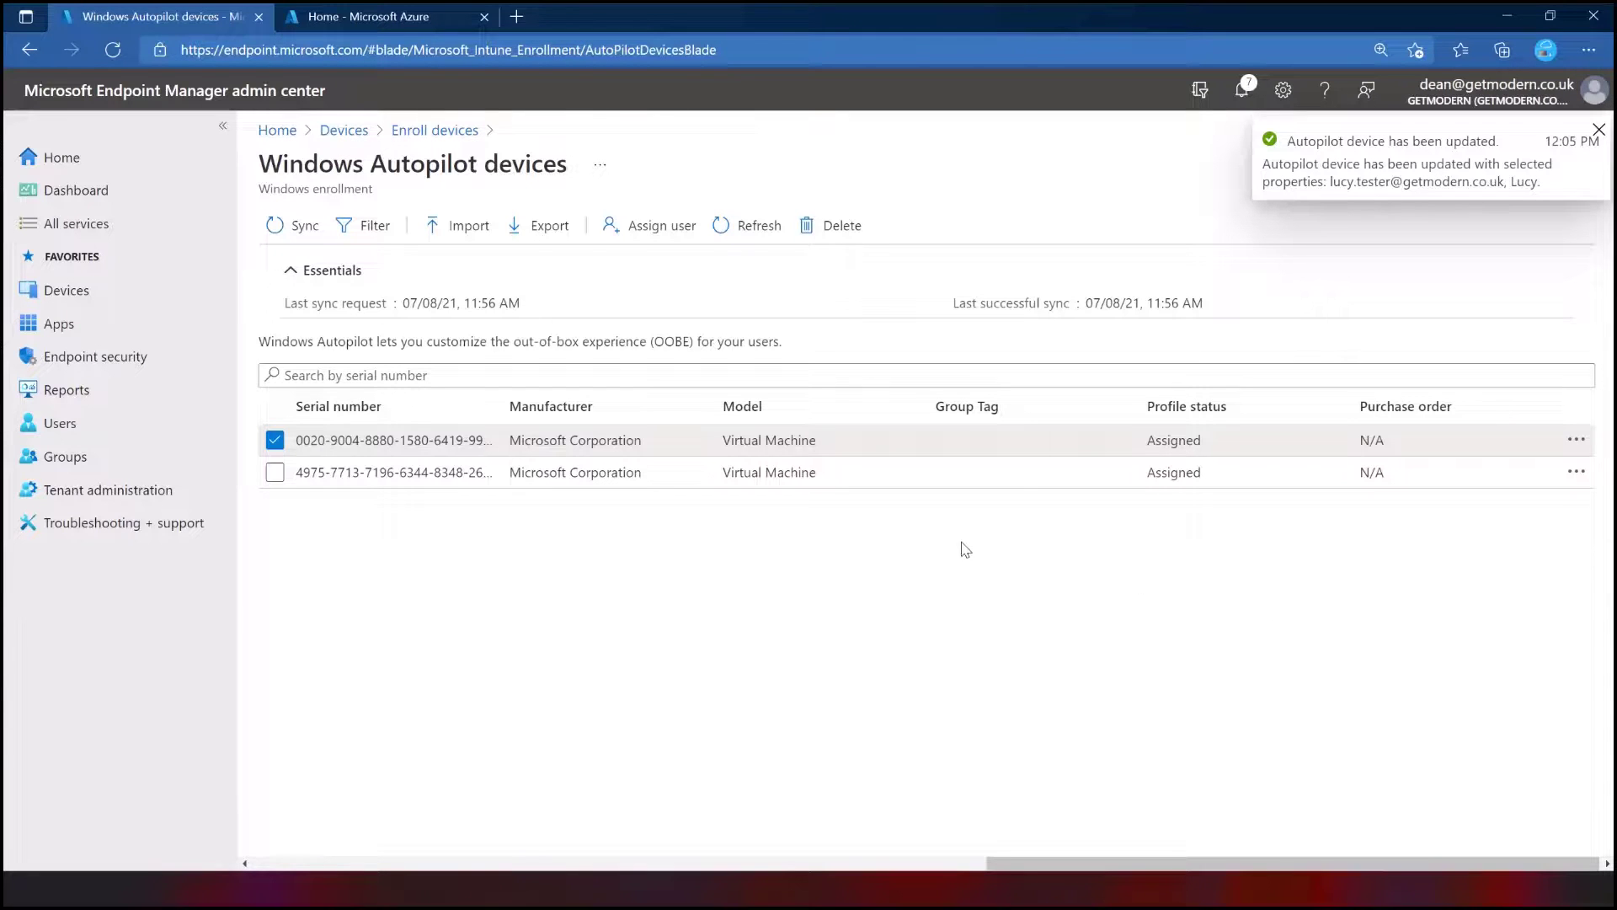
pyautogui.click(747, 225)
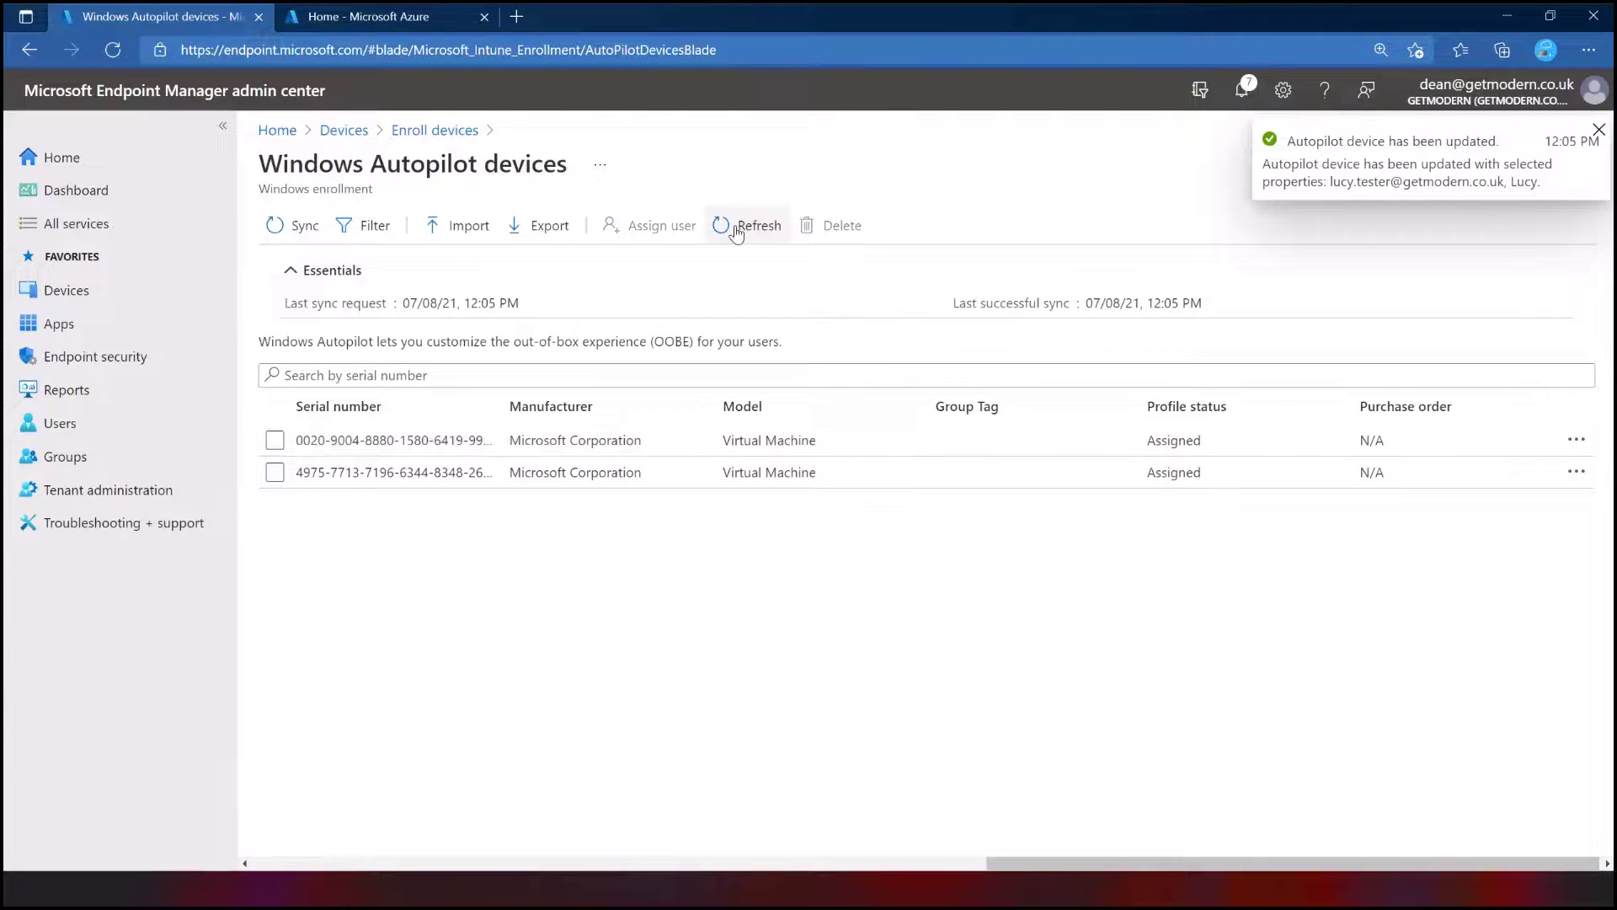
pyautogui.click(401, 890)
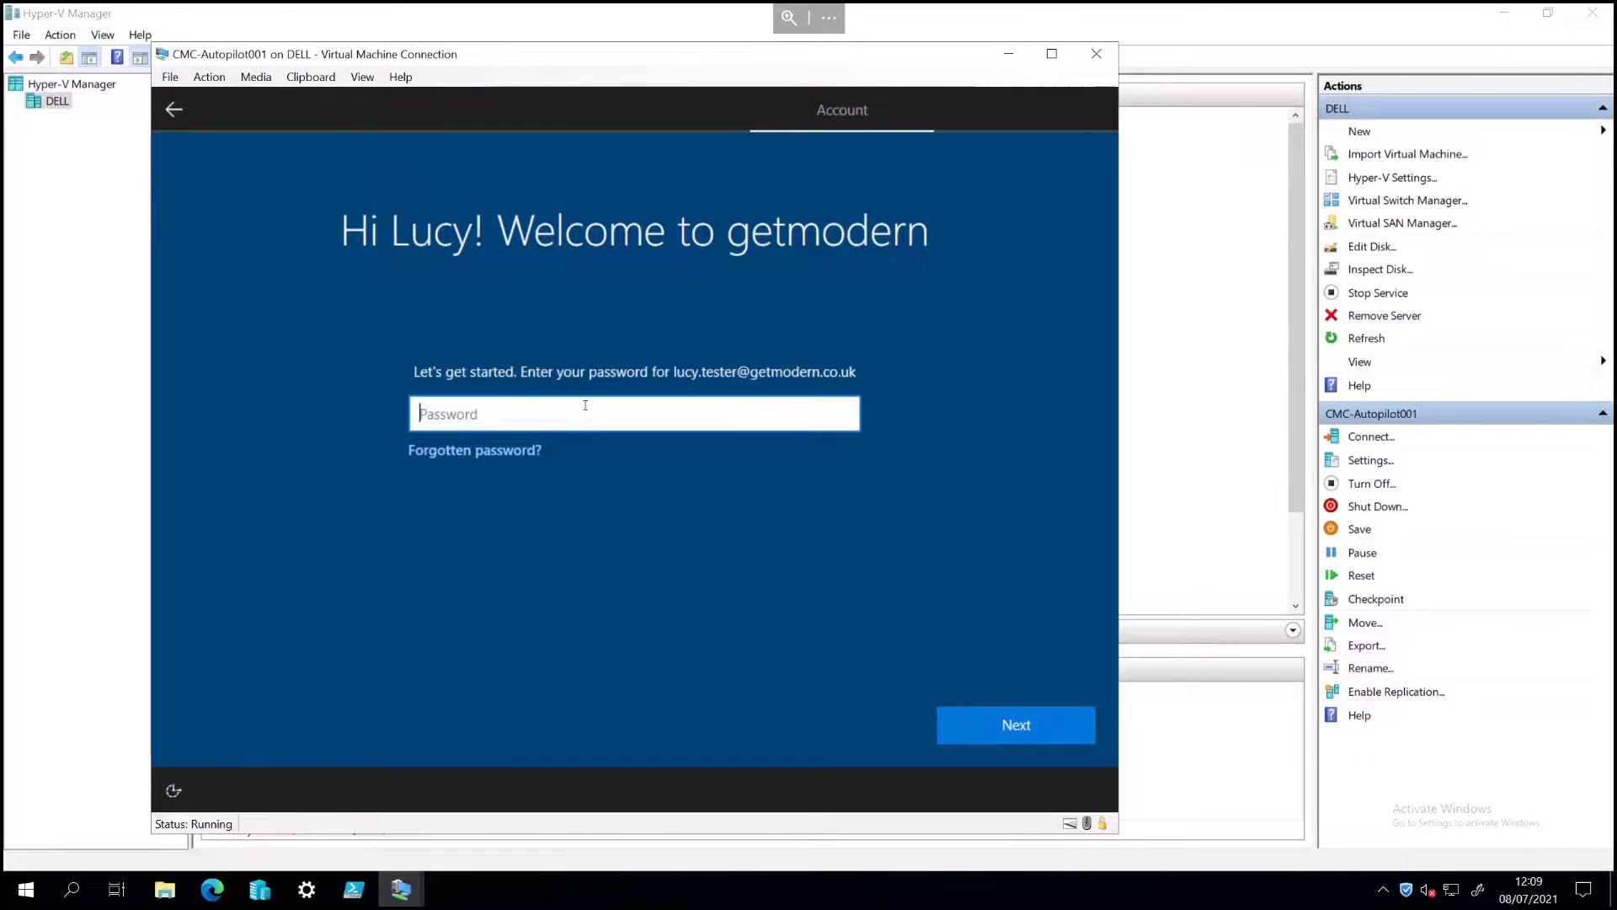
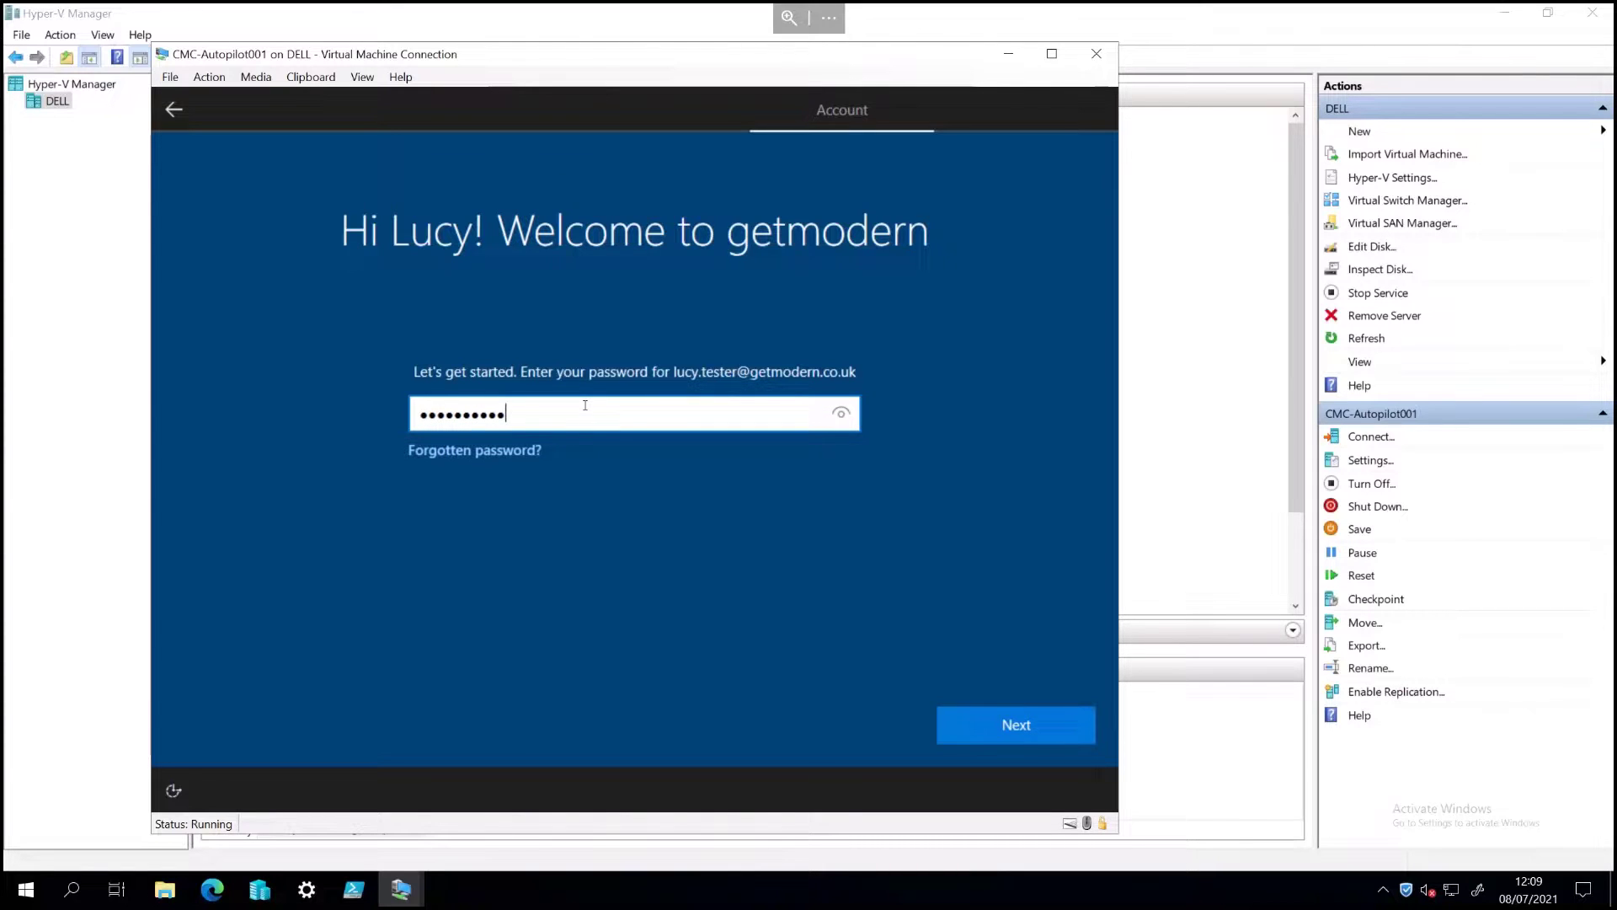
# Enter Lucy's password on the VM's welcome screen and continue signing in
pyautogui.click(1015, 724)
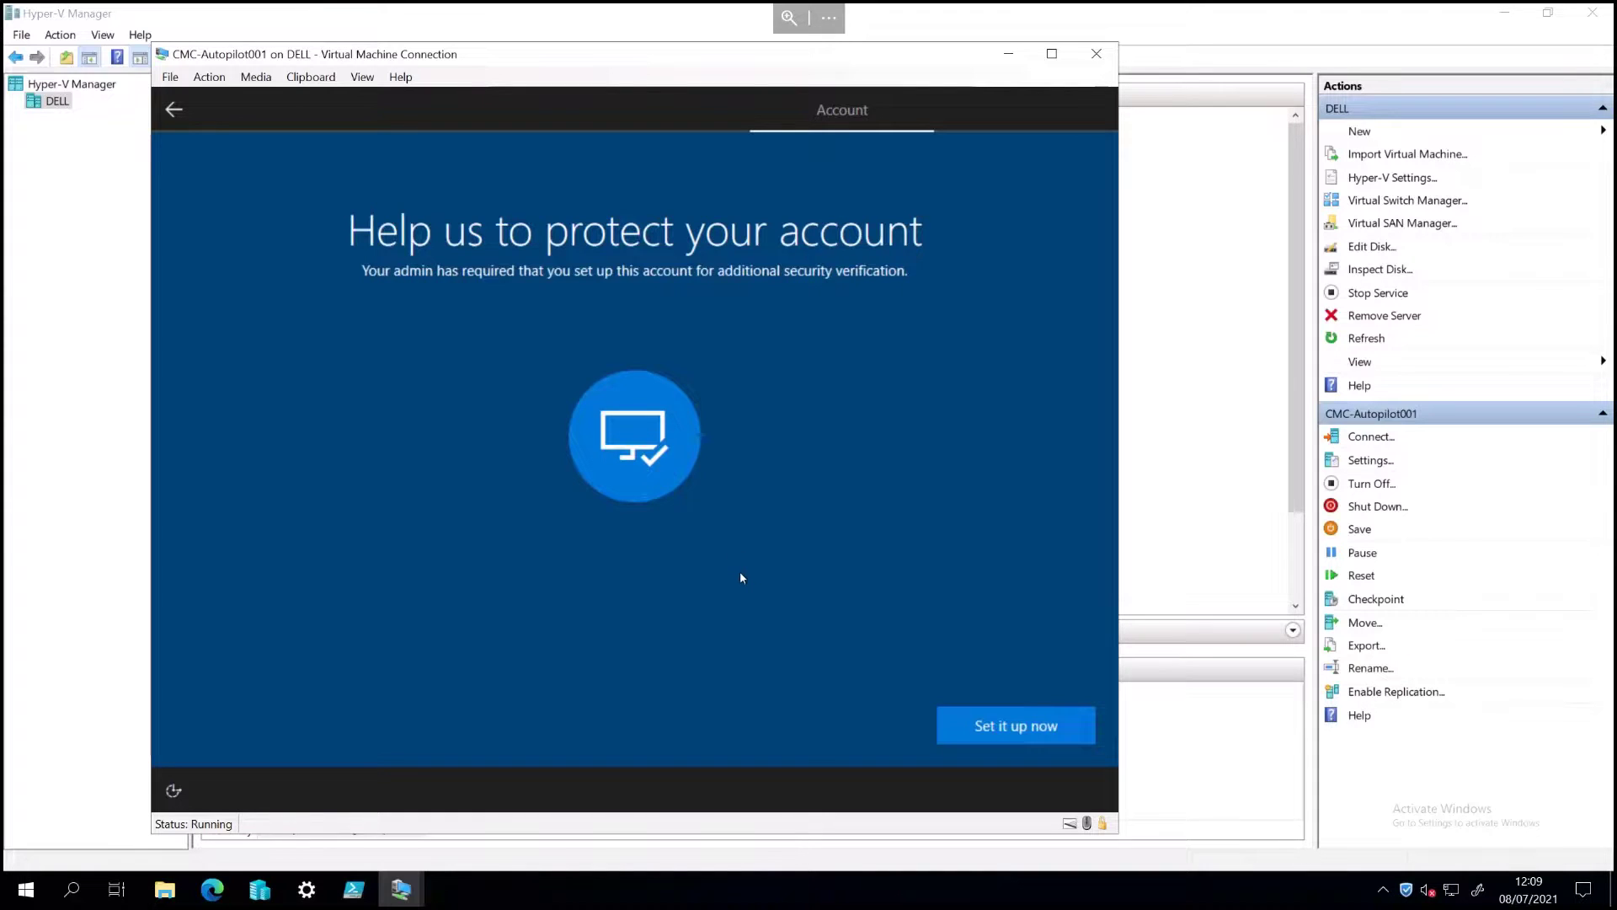
pyautogui.moveTo(805, 574)
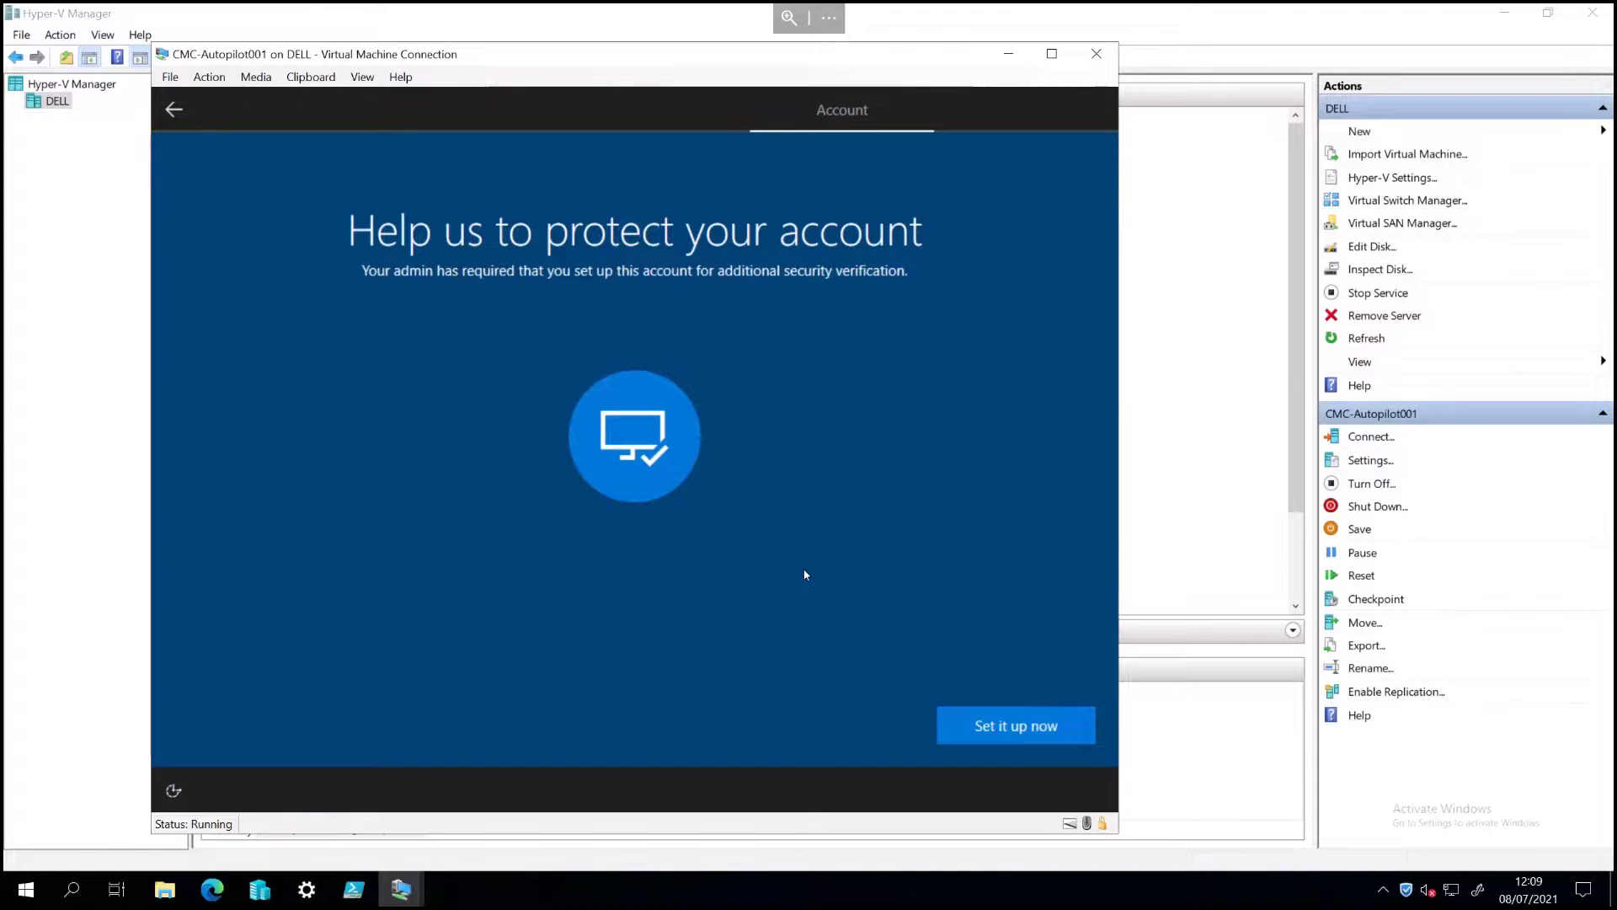
pyautogui.moveTo(851, 610)
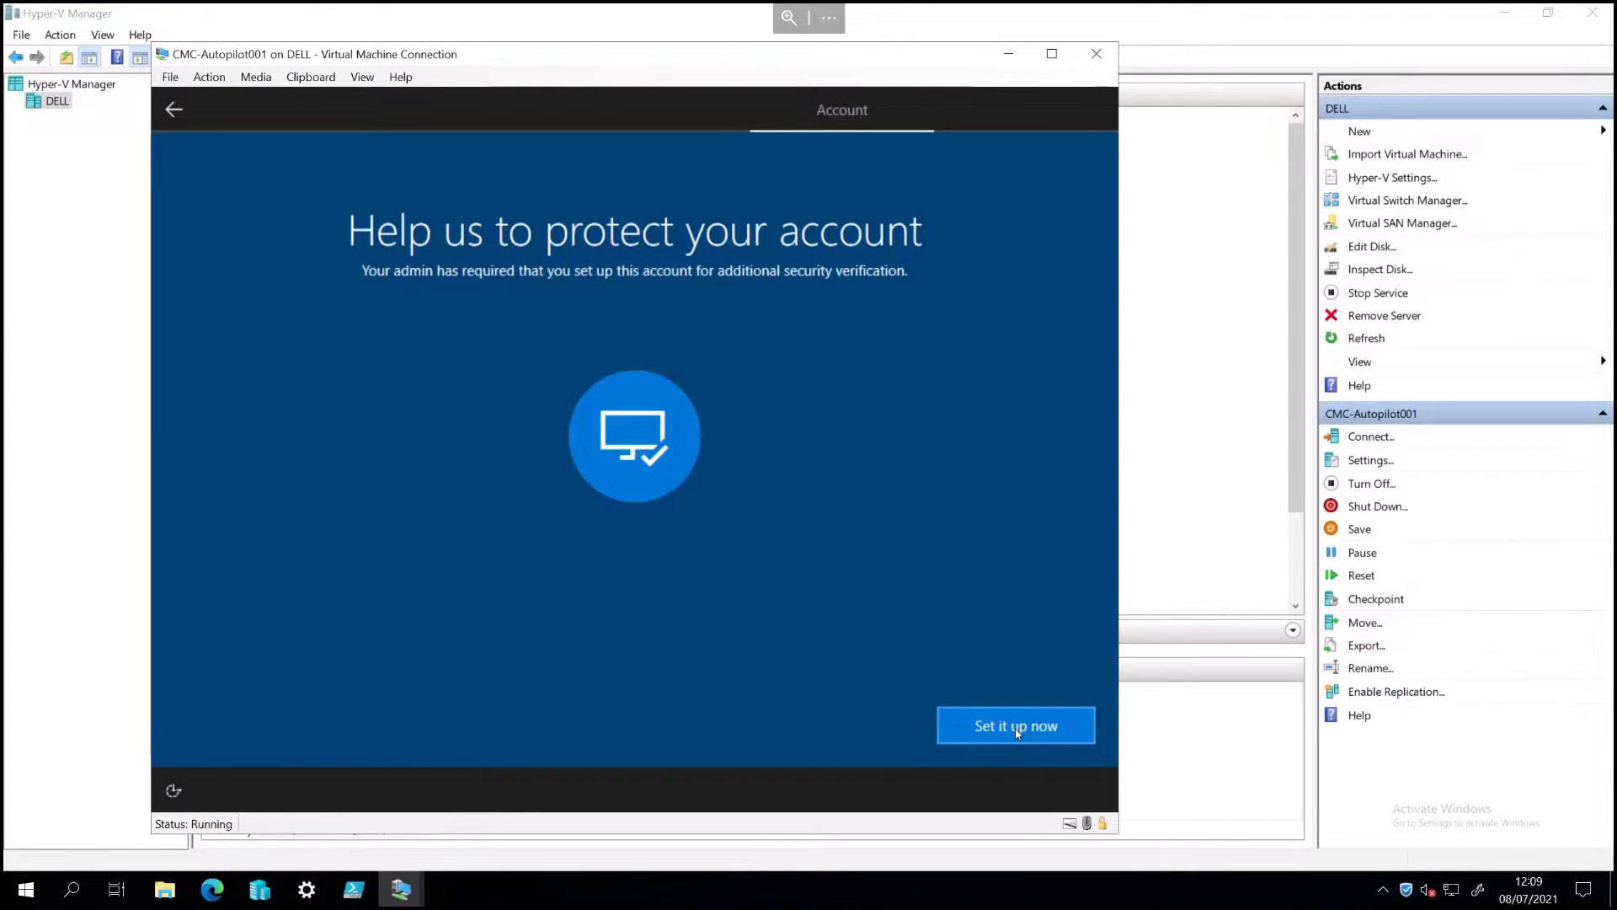
# Register Microsoft Authenticator as Lucy's additional security verification and finish setup
pyautogui.click(1015, 726)
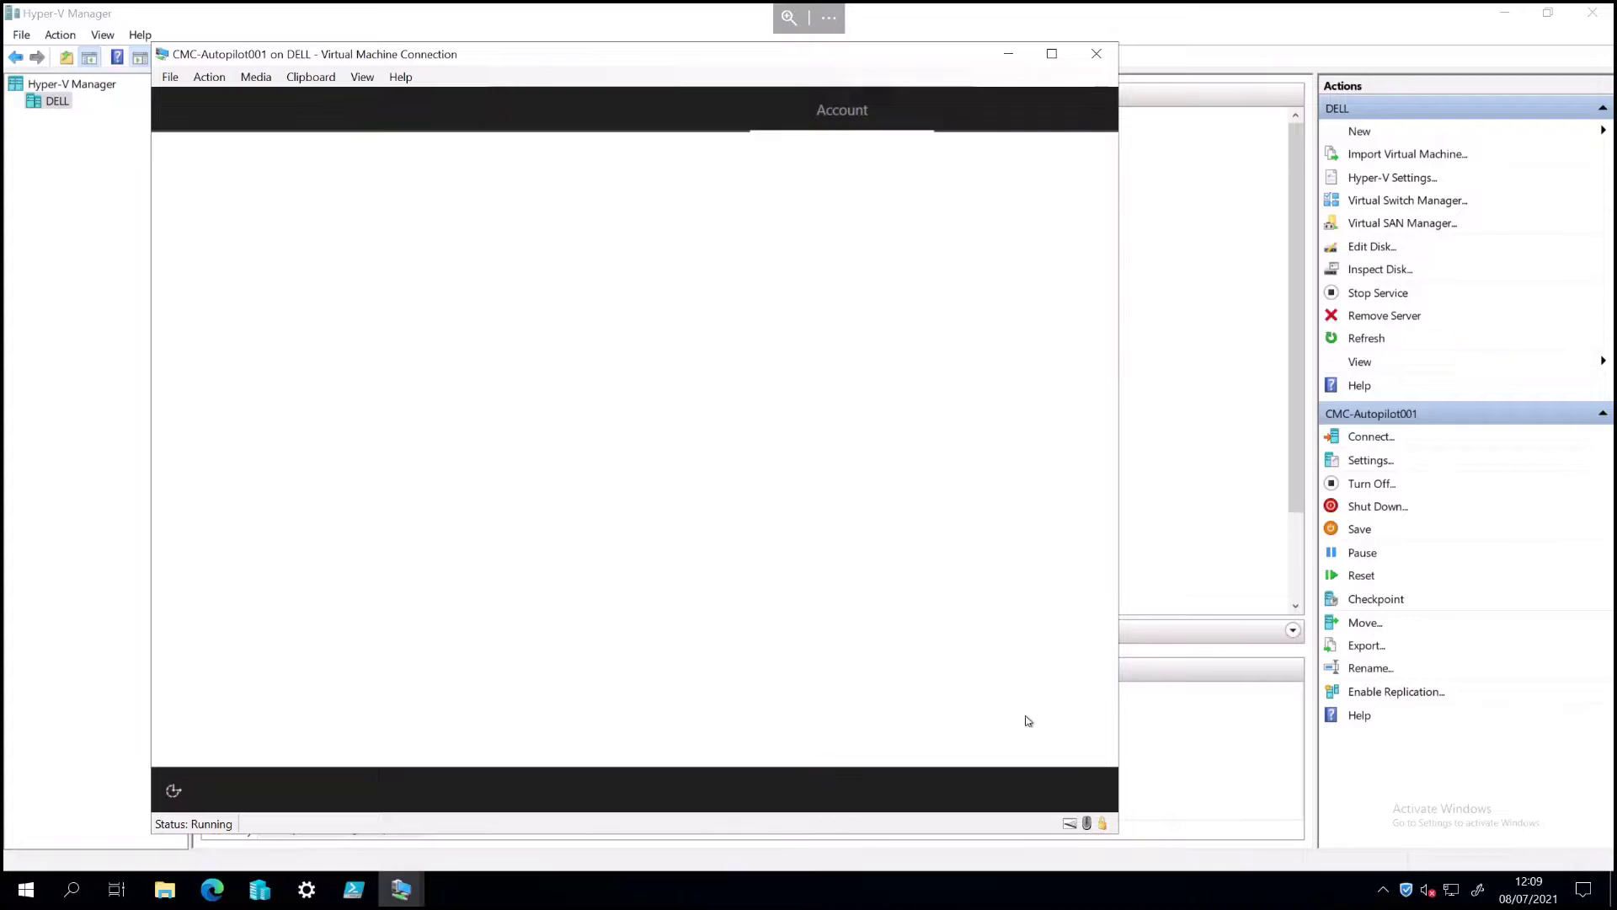
pyautogui.moveTo(748, 597)
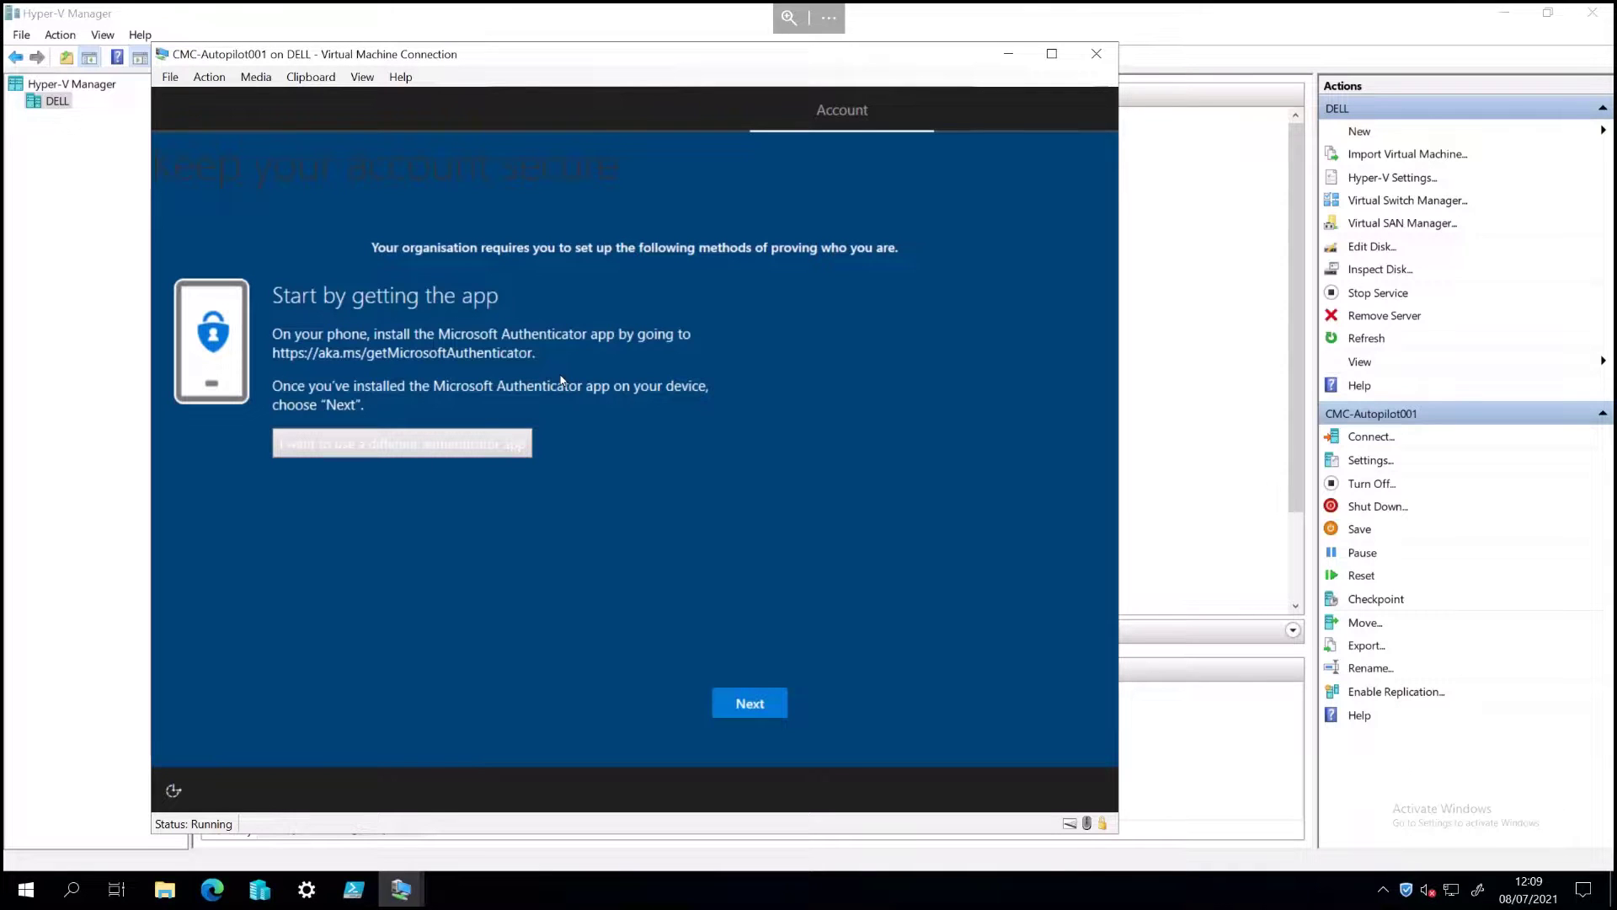
pyautogui.click(749, 703)
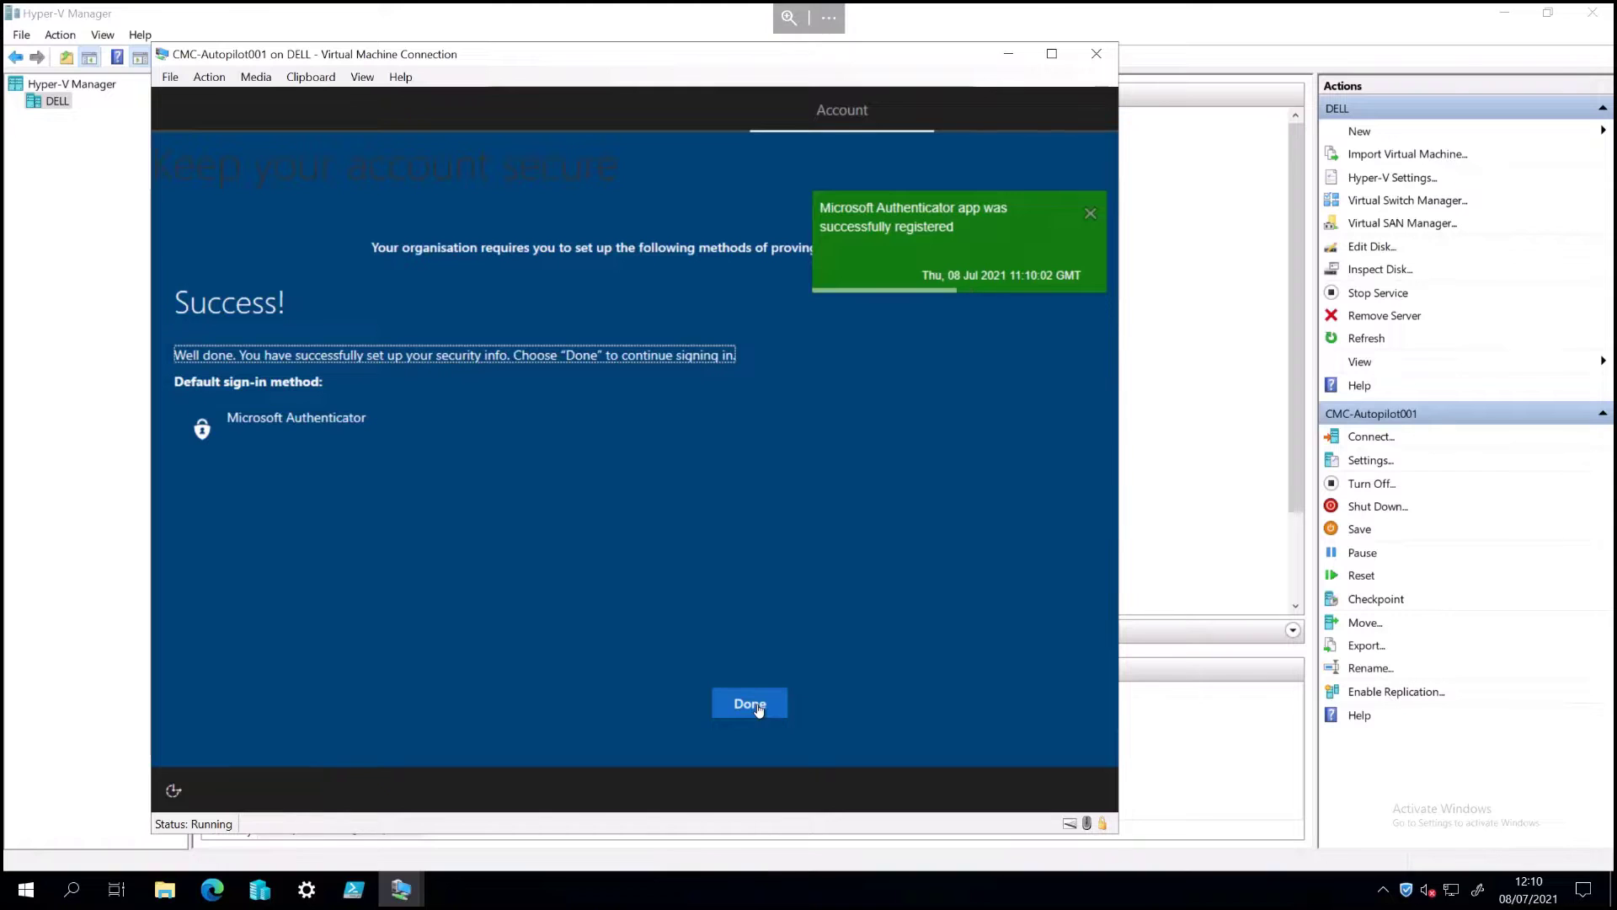
pyautogui.moveTo(851, 472)
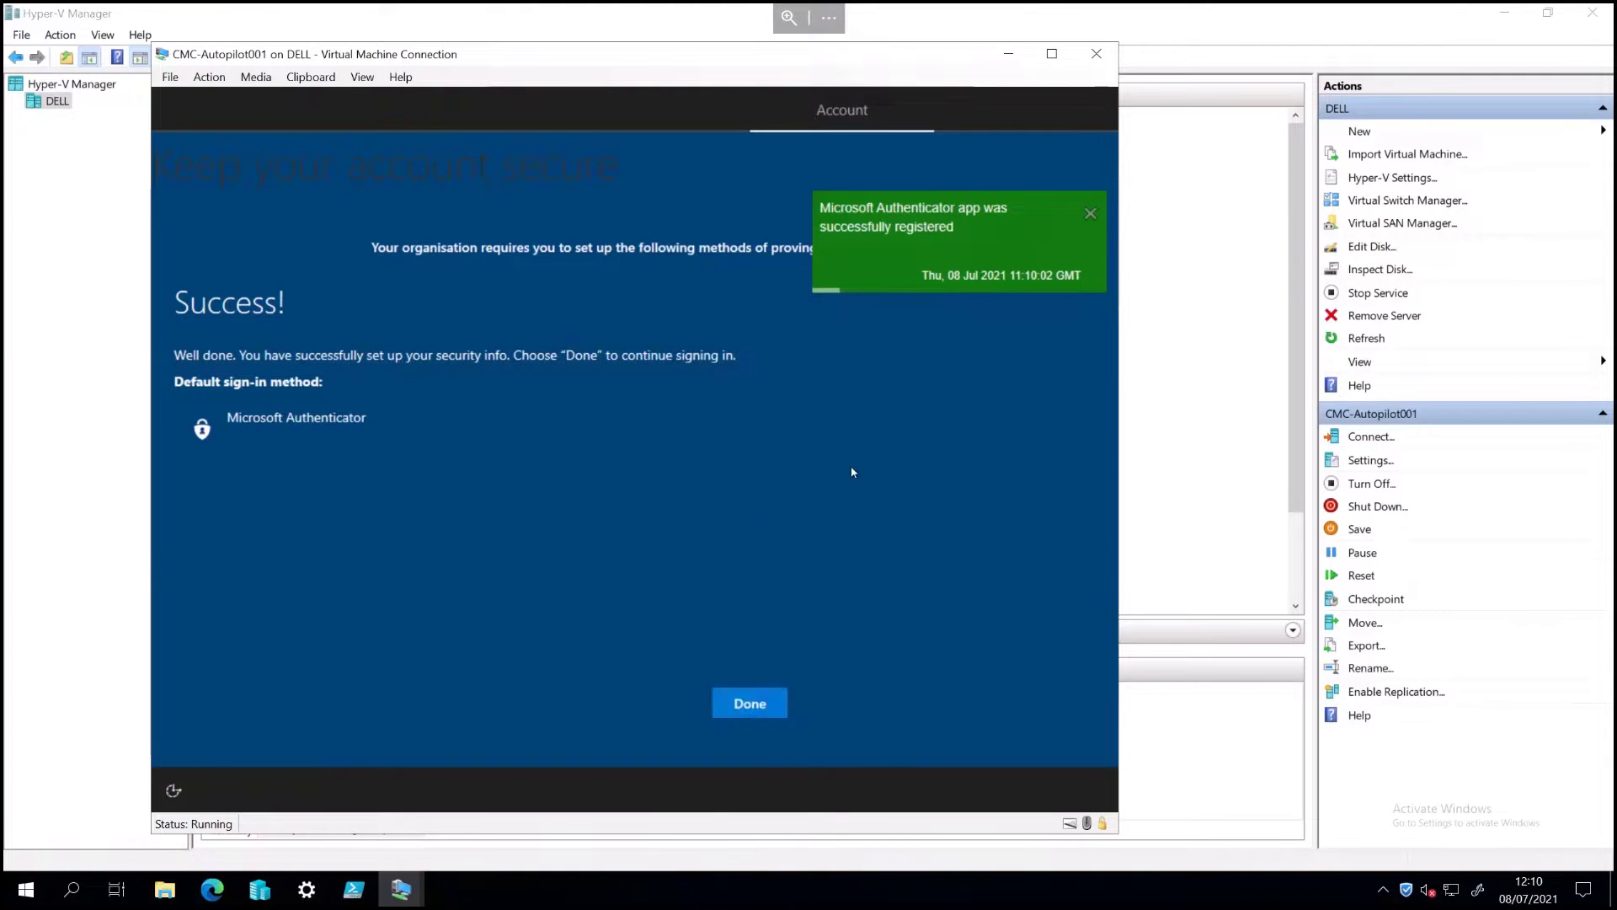
pyautogui.click(749, 702)
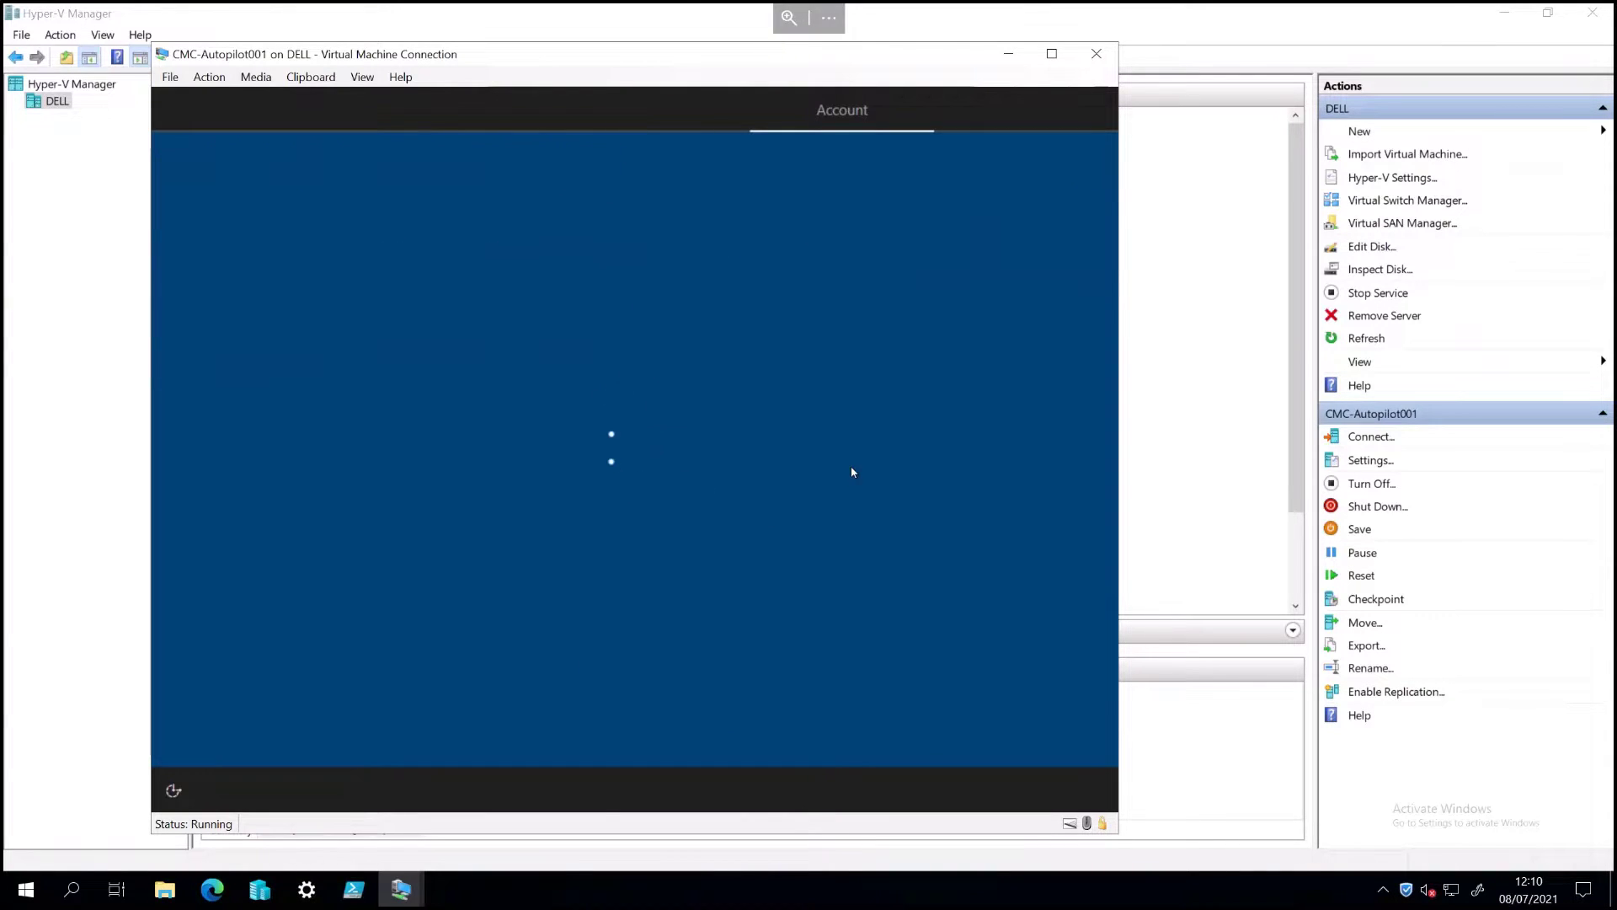